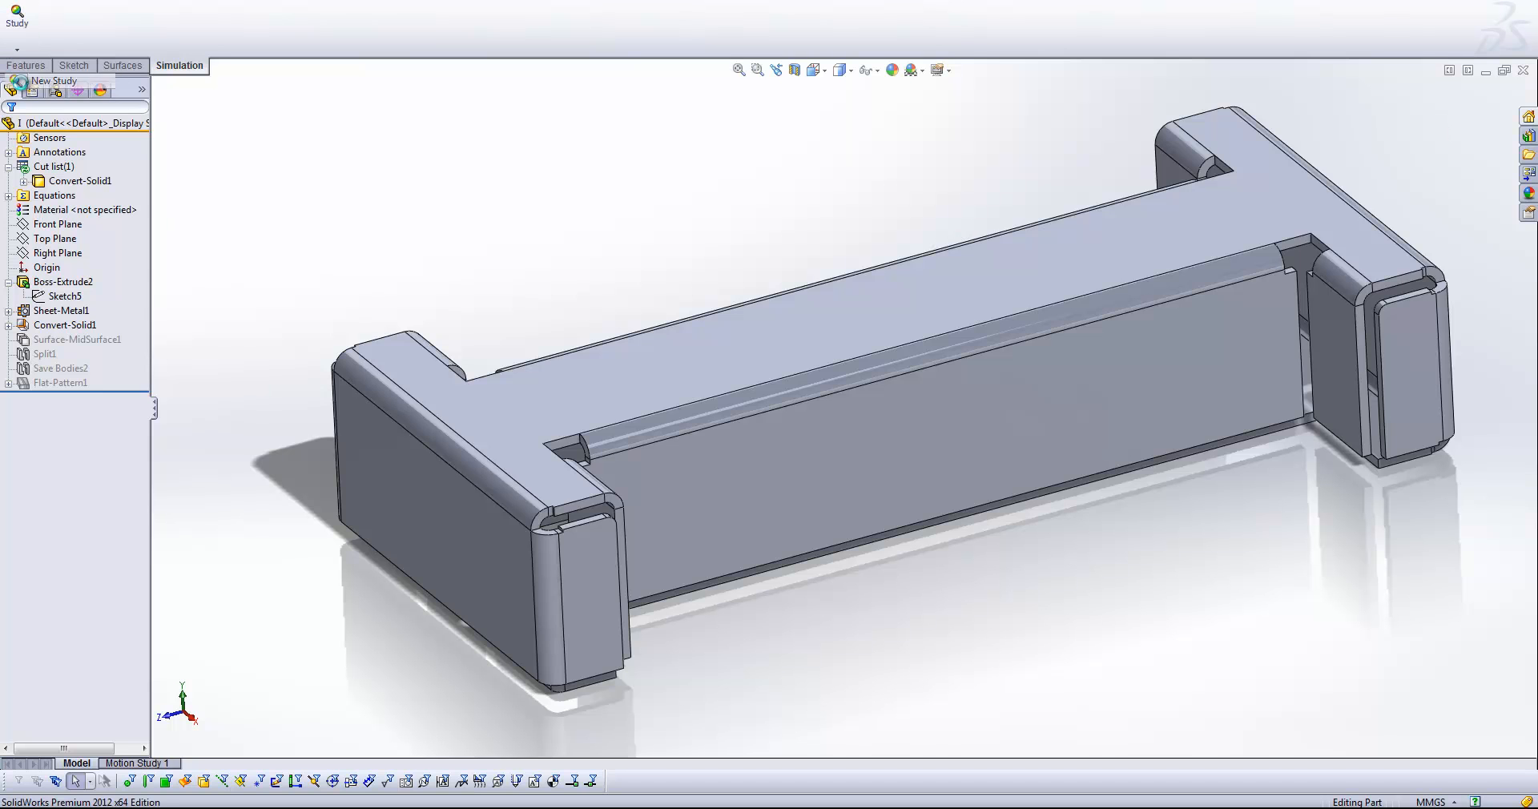
Start a new Static study, name it '1', and confirm it.
left_click(51, 80)
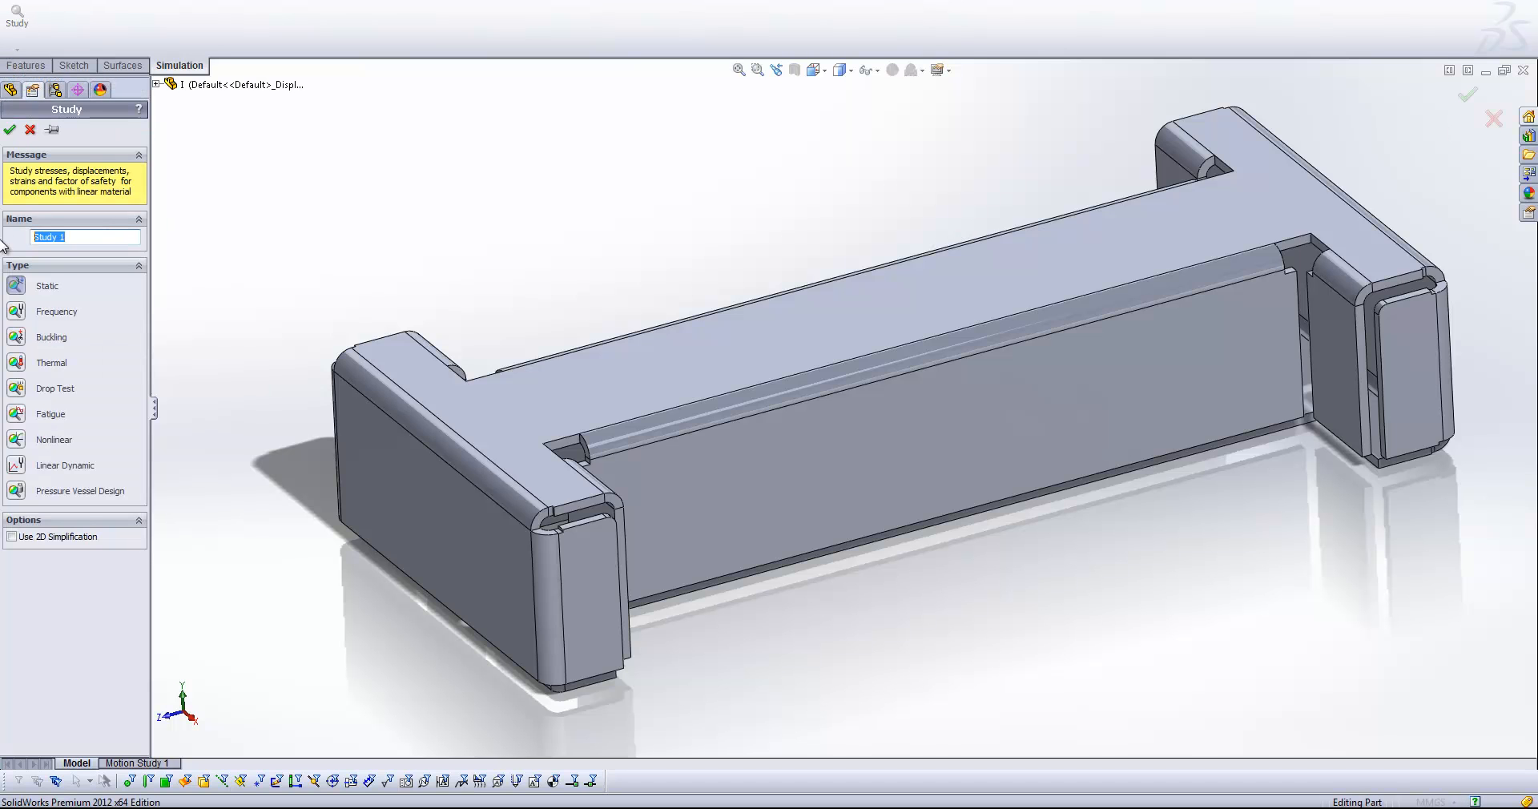
type("1")
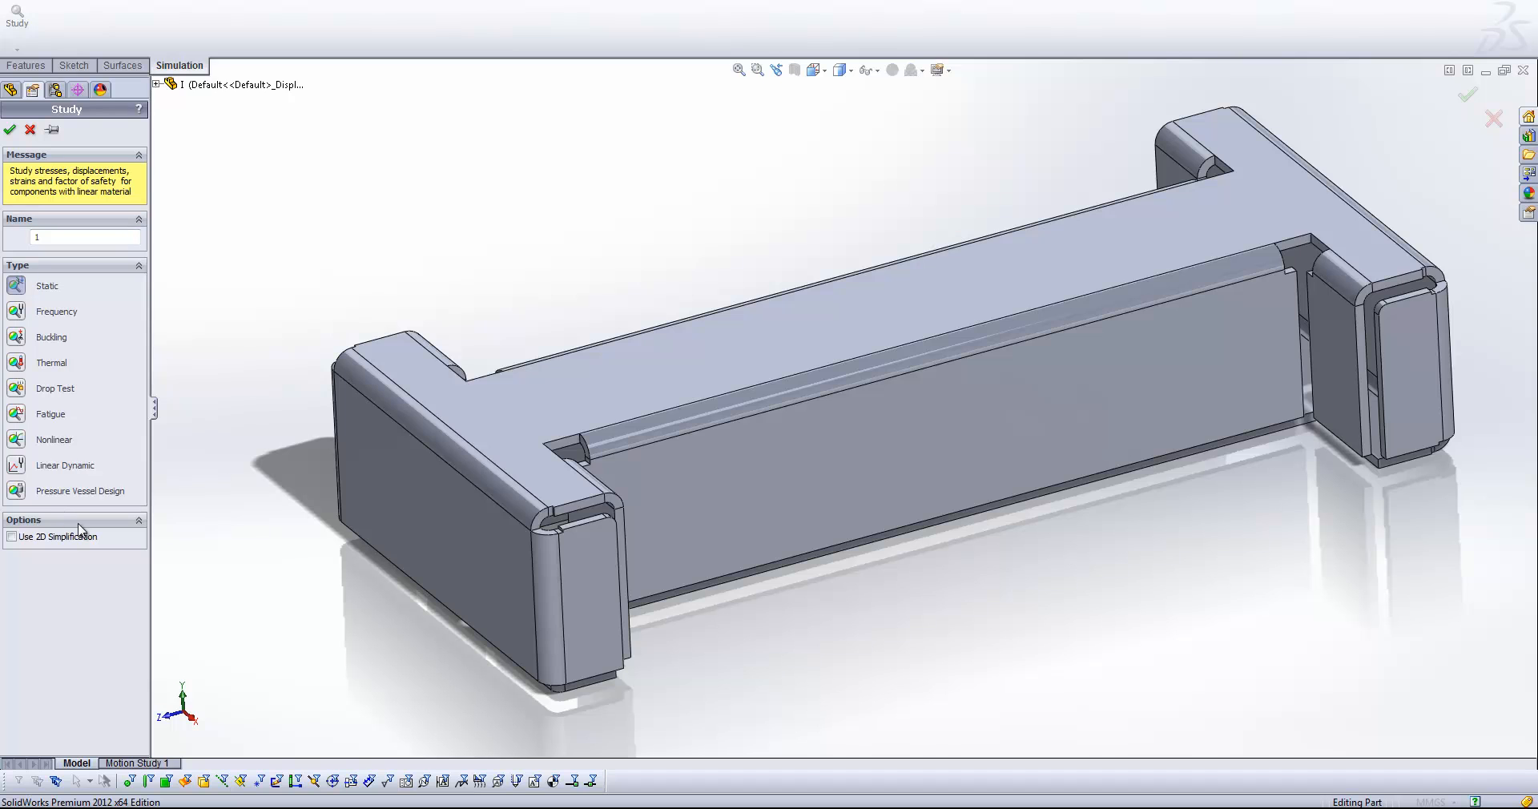
mouse_move(29, 179)
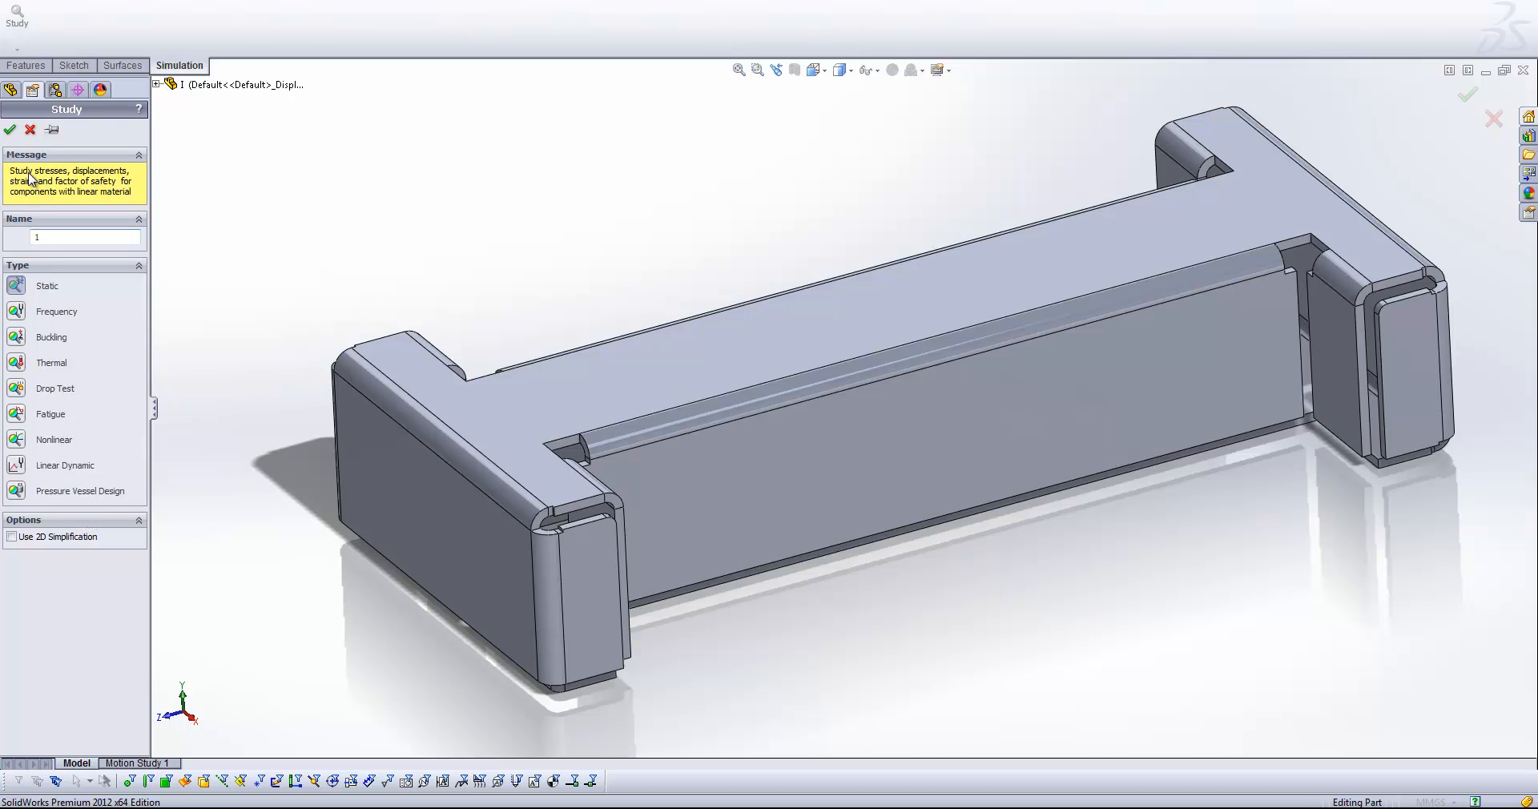
left_click(9, 130)
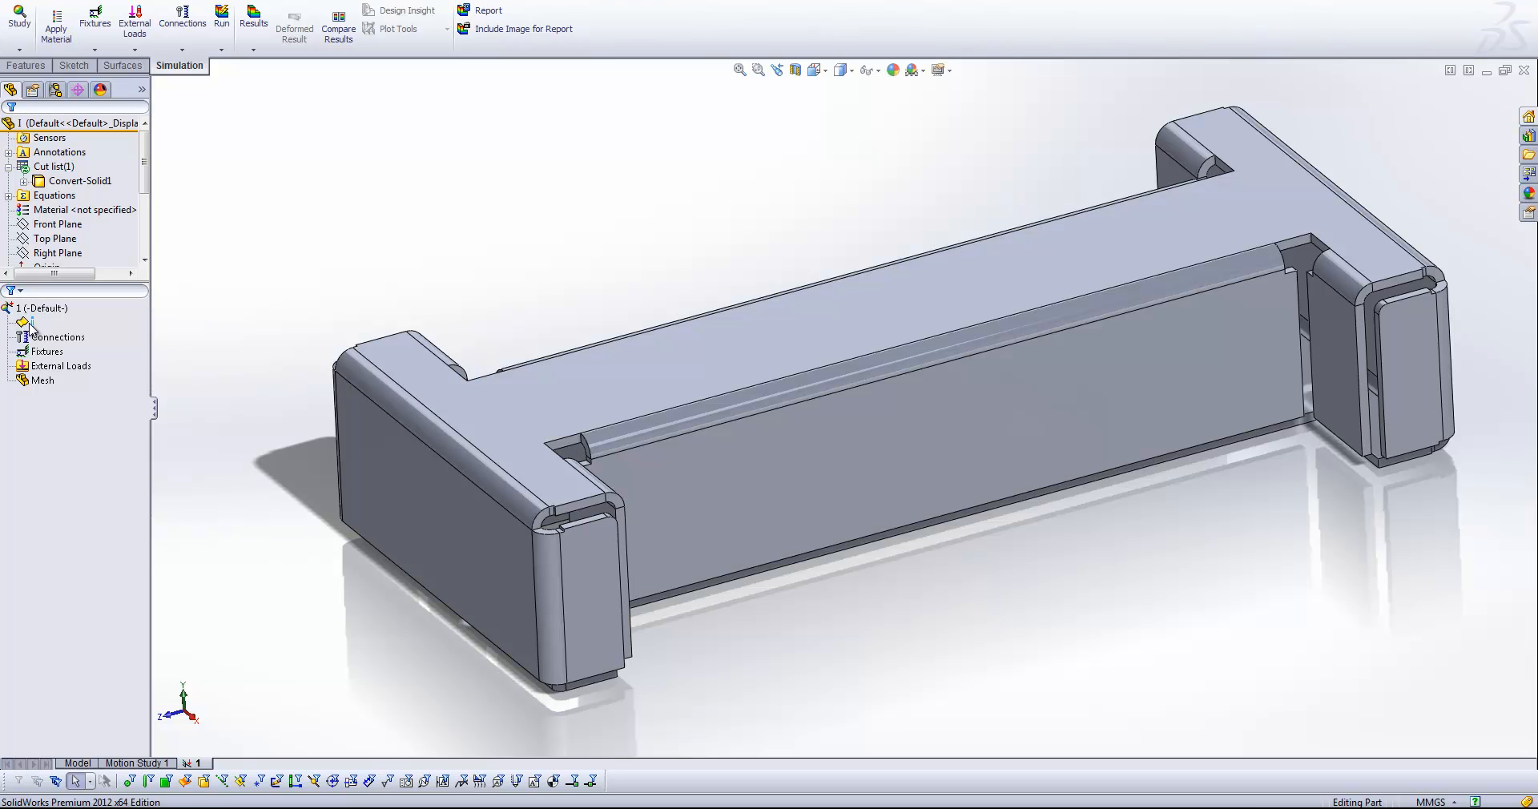
Run Create Mesh on study 1 at the default mesh density.
right_click(40, 381)
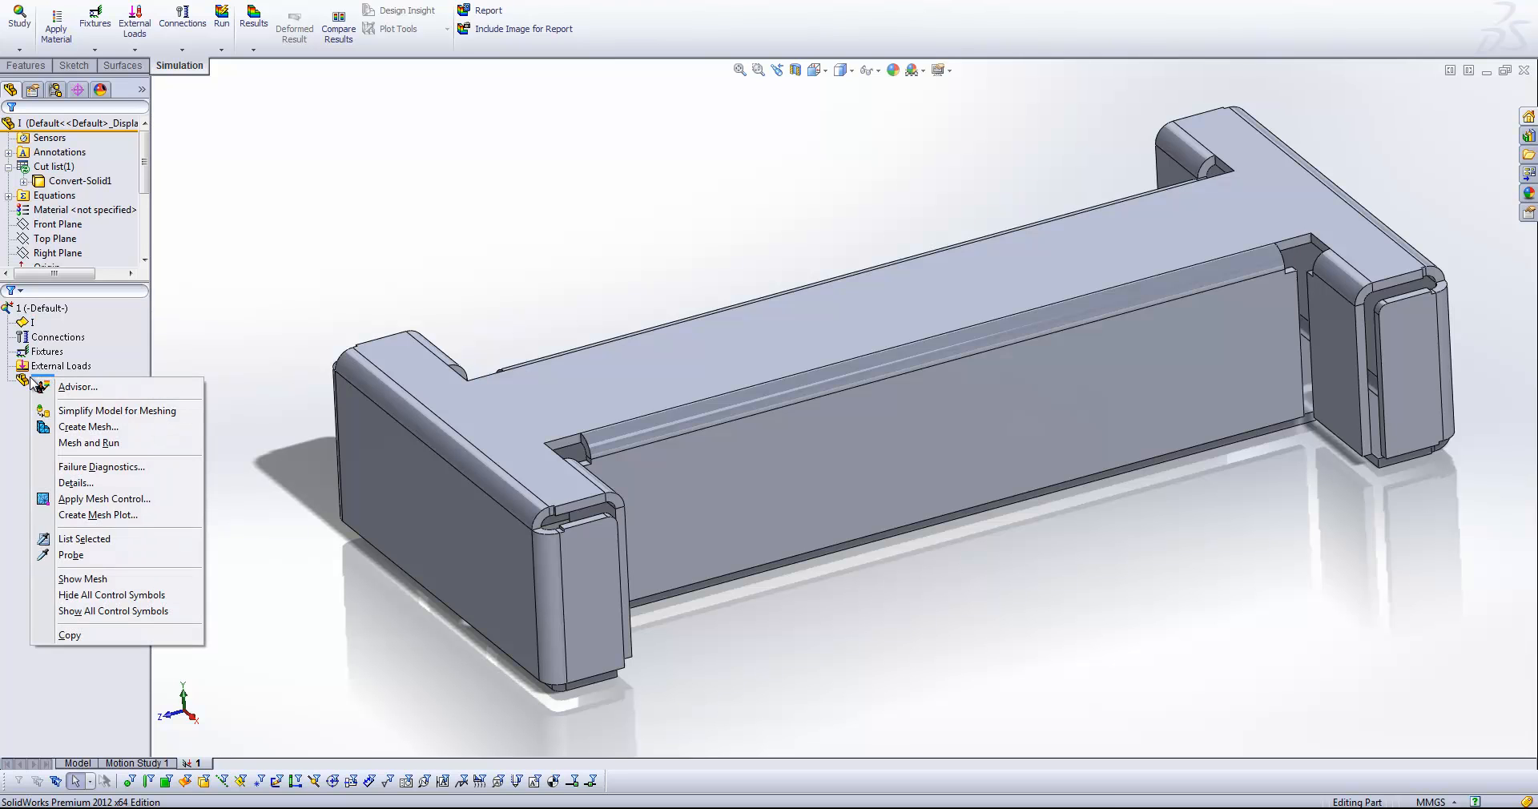
left_click(88, 427)
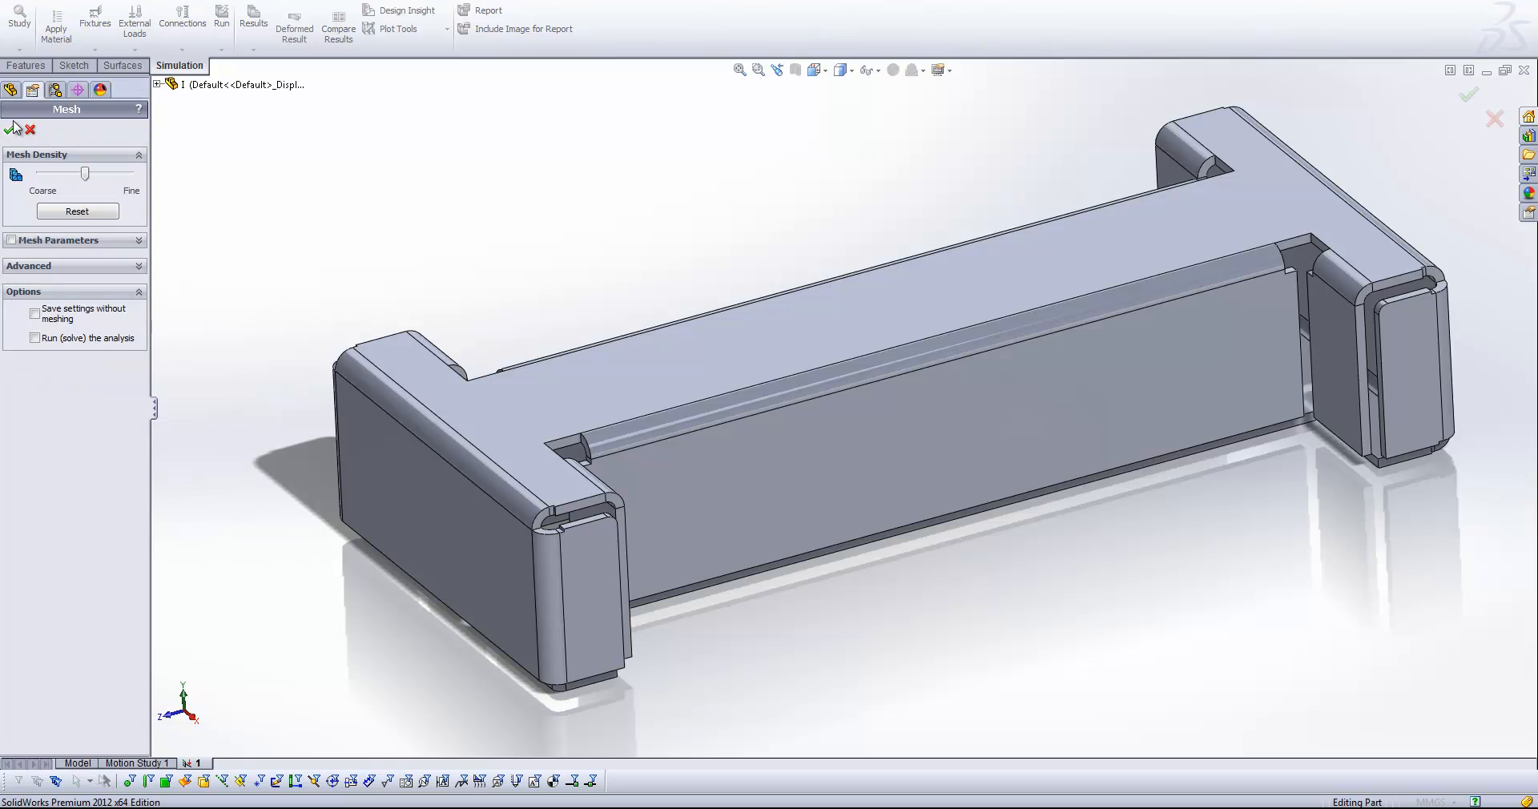
left_click(14, 128)
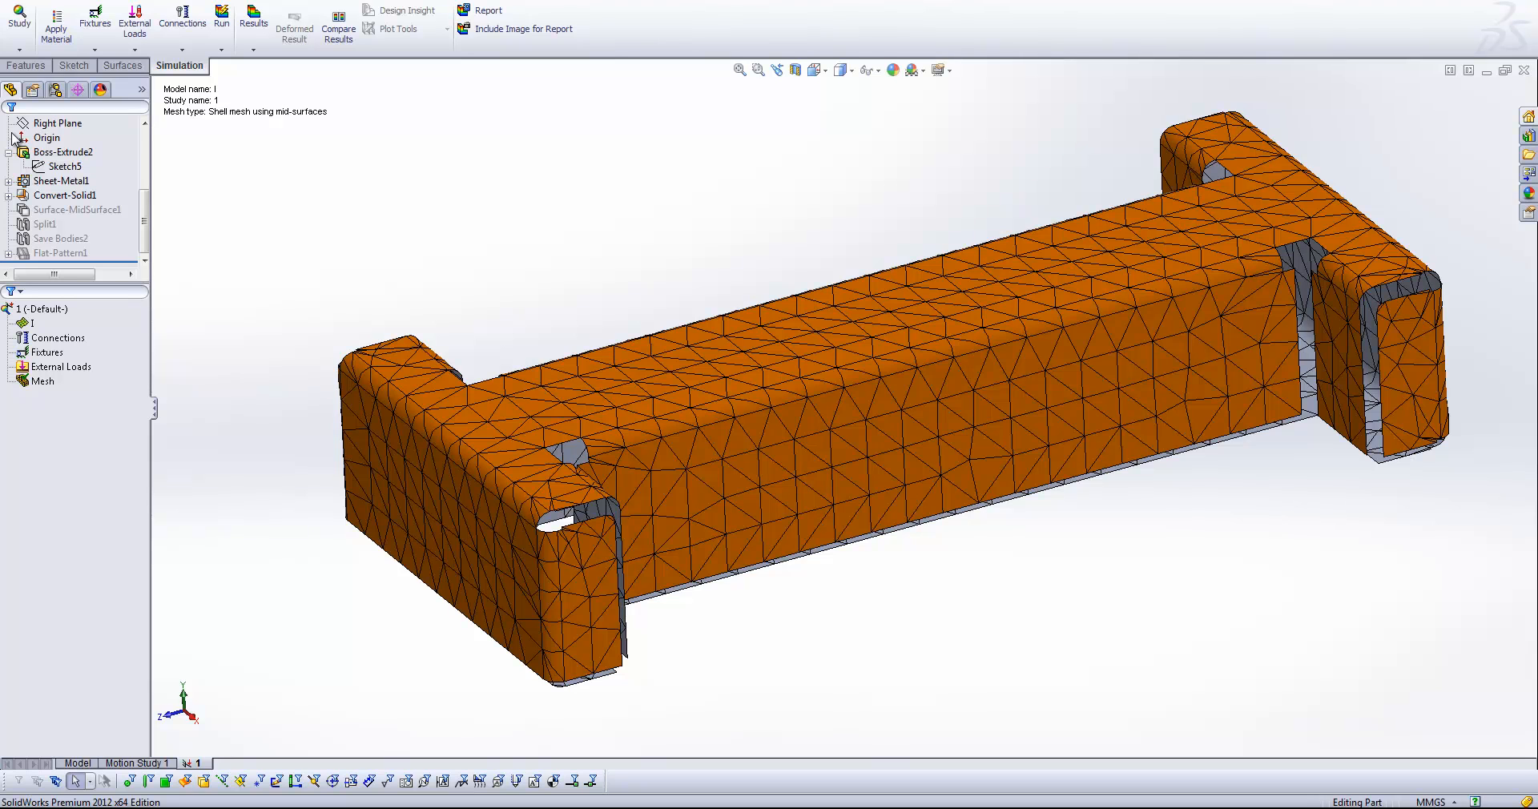
mouse_move(913, 647)
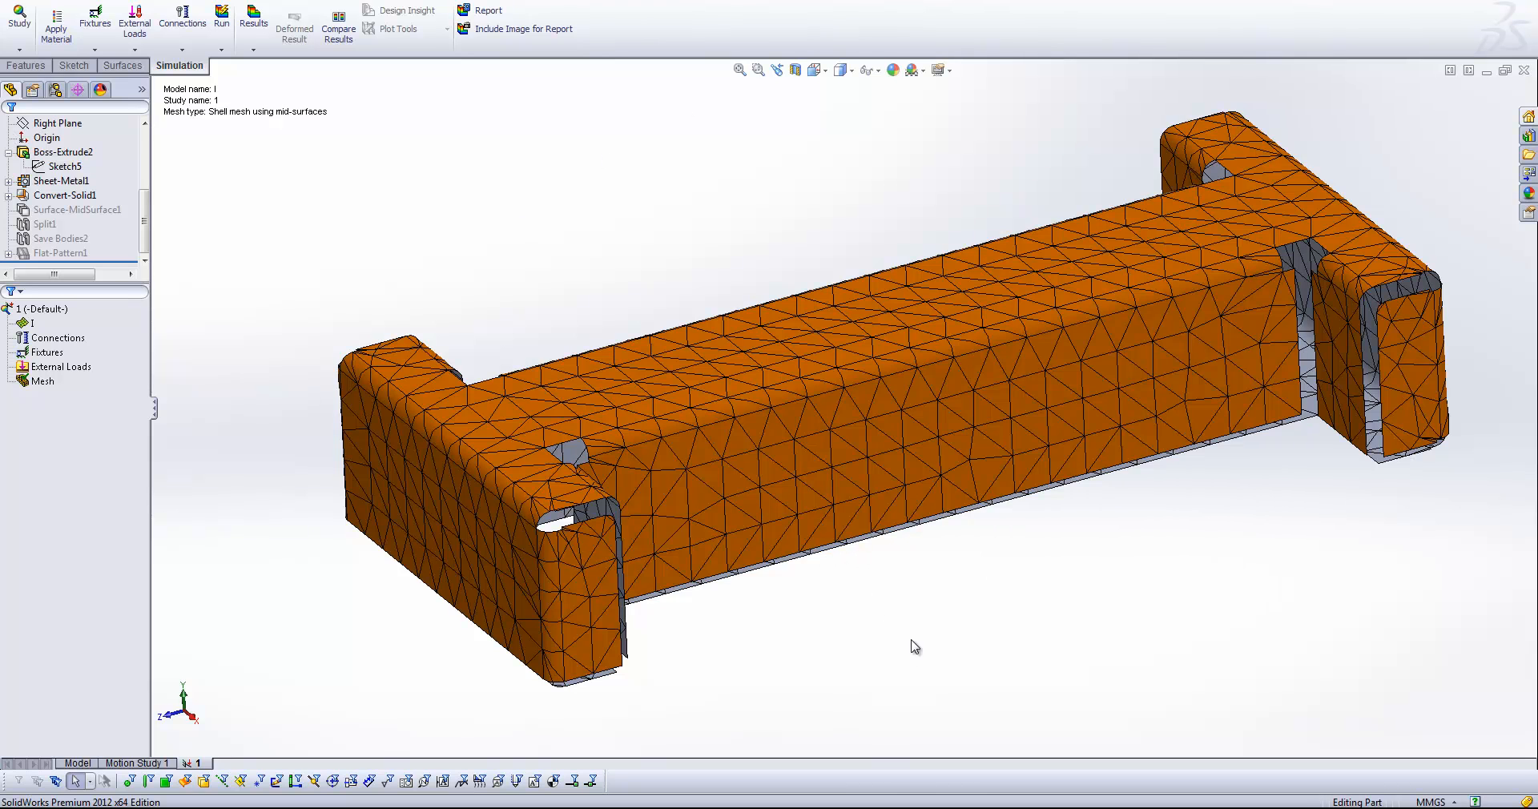
mouse_move(812, 664)
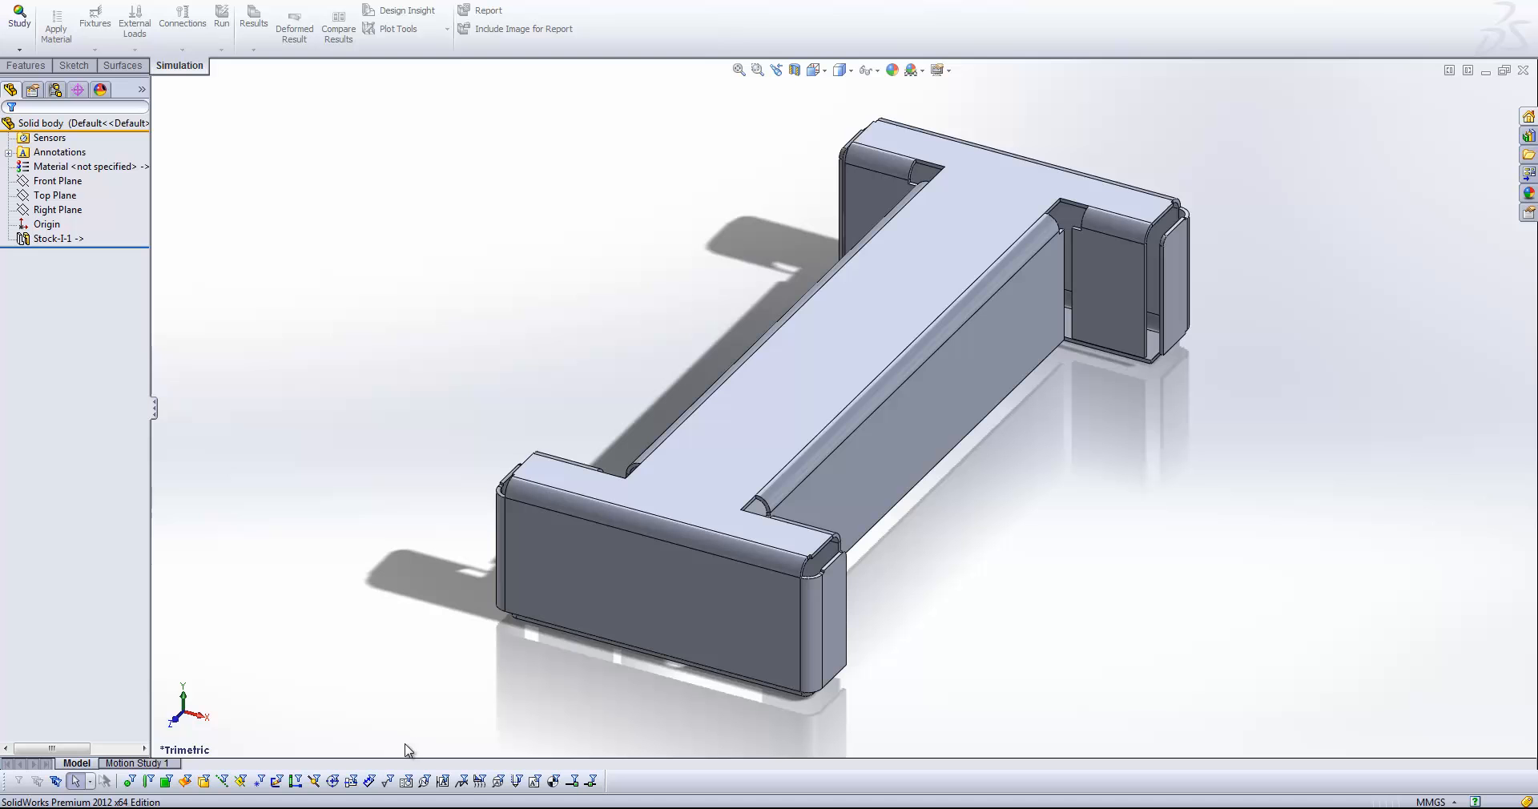
mouse_move(930, 608)
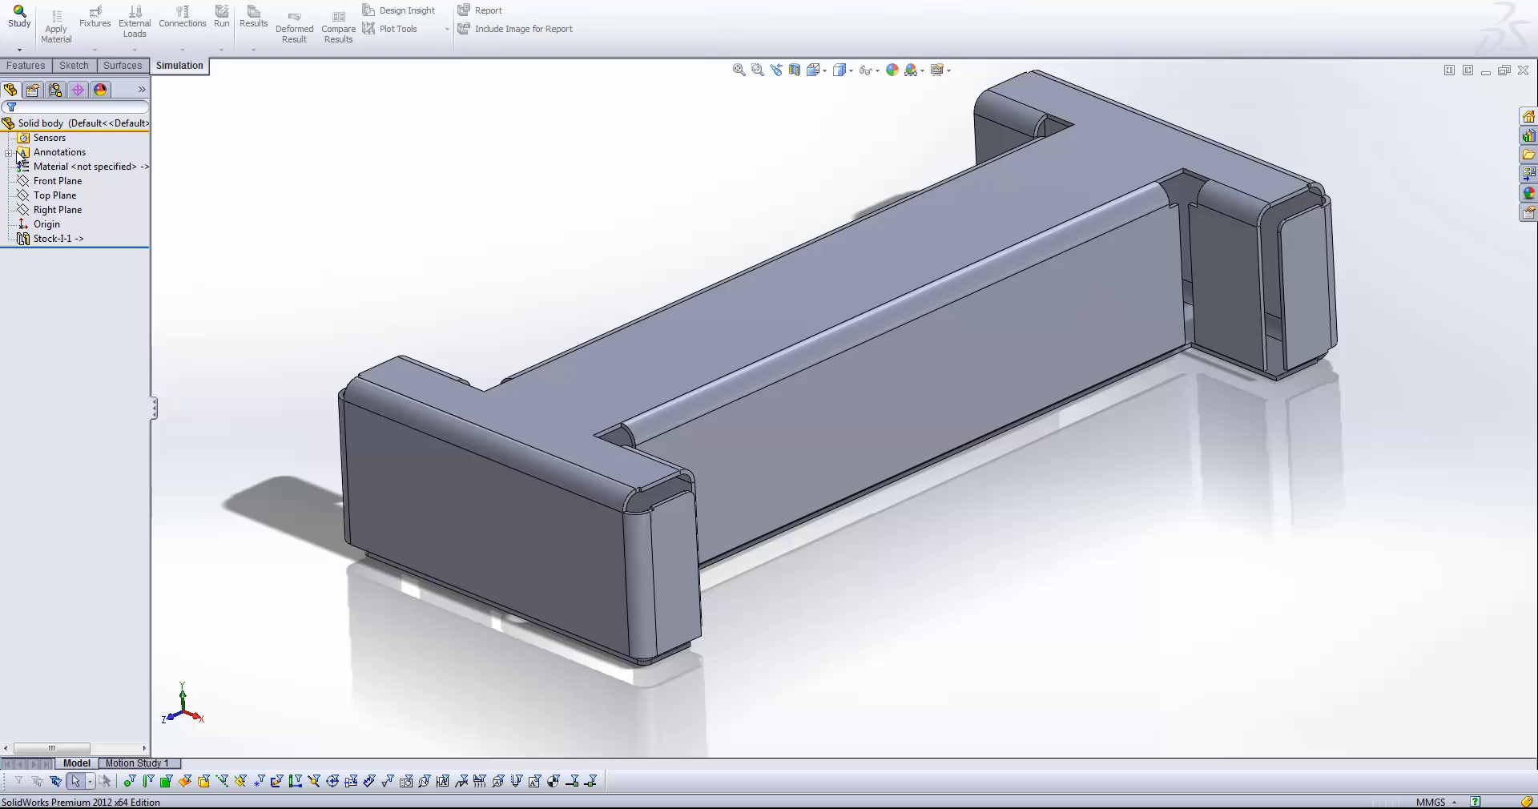
Add Static study '2' for the solid bracket and select its Solid body.
left_click(18, 18)
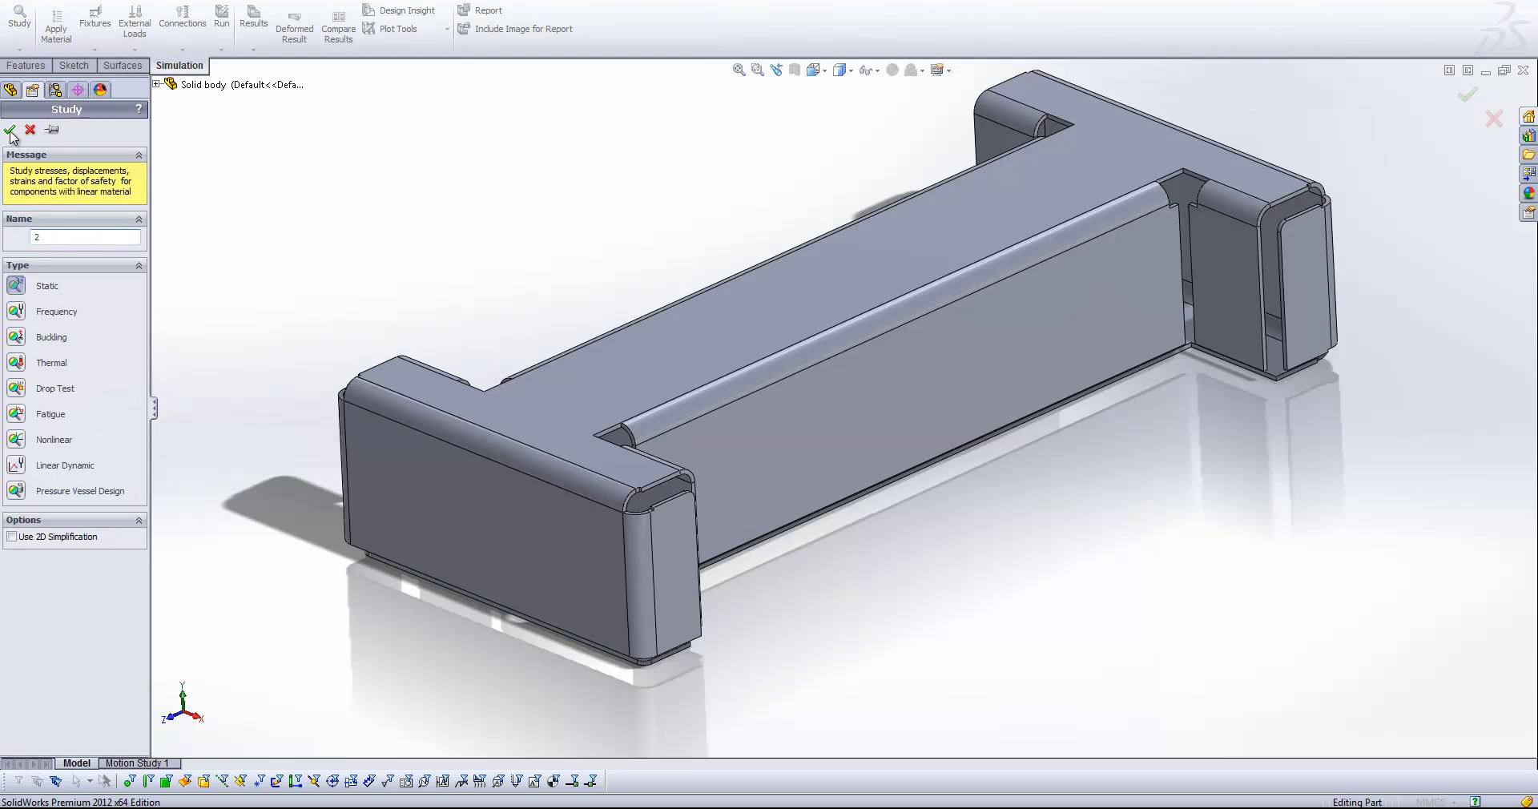
left_click(10, 131)
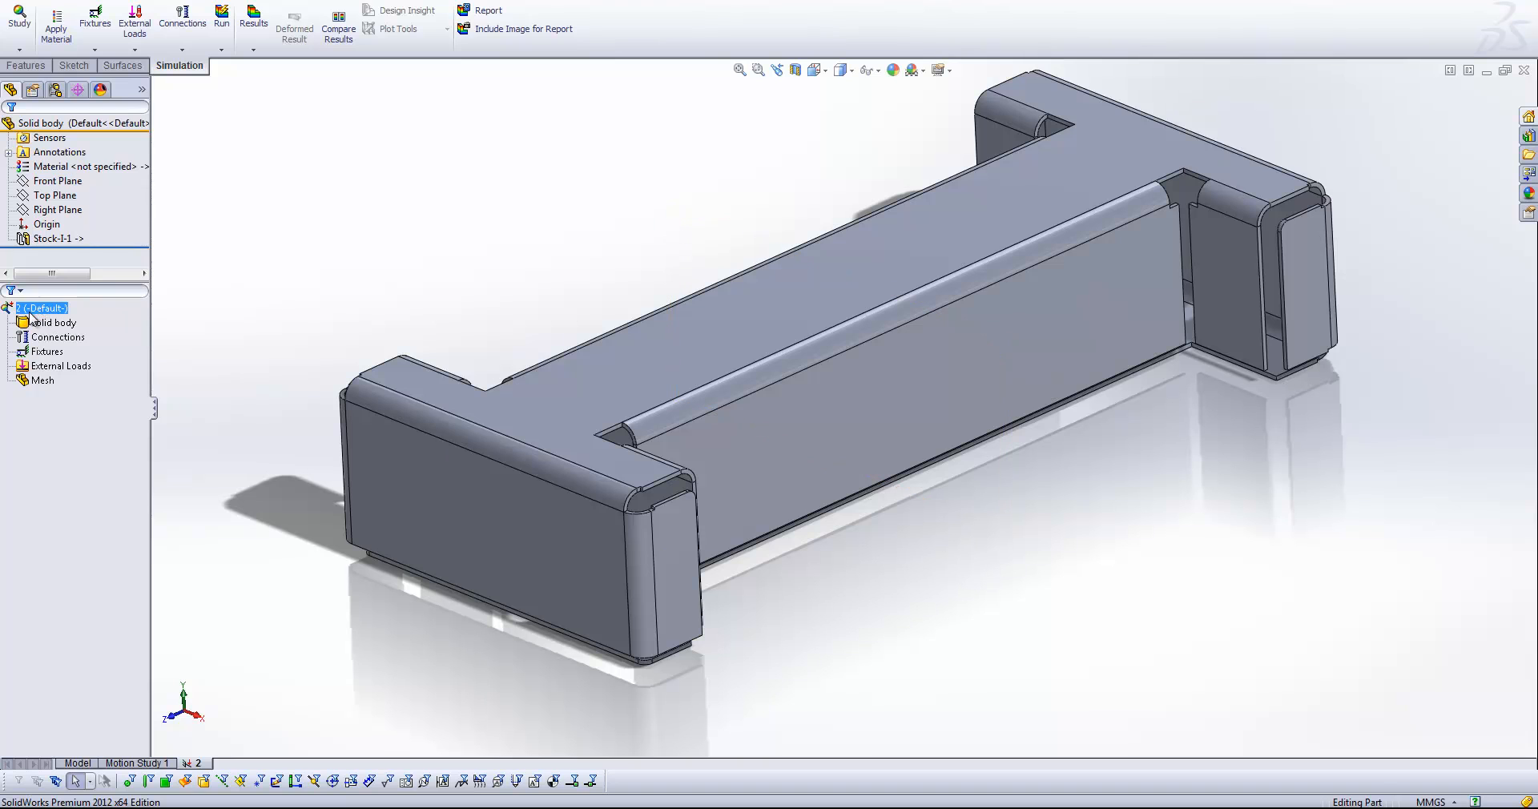
left_click(54, 323)
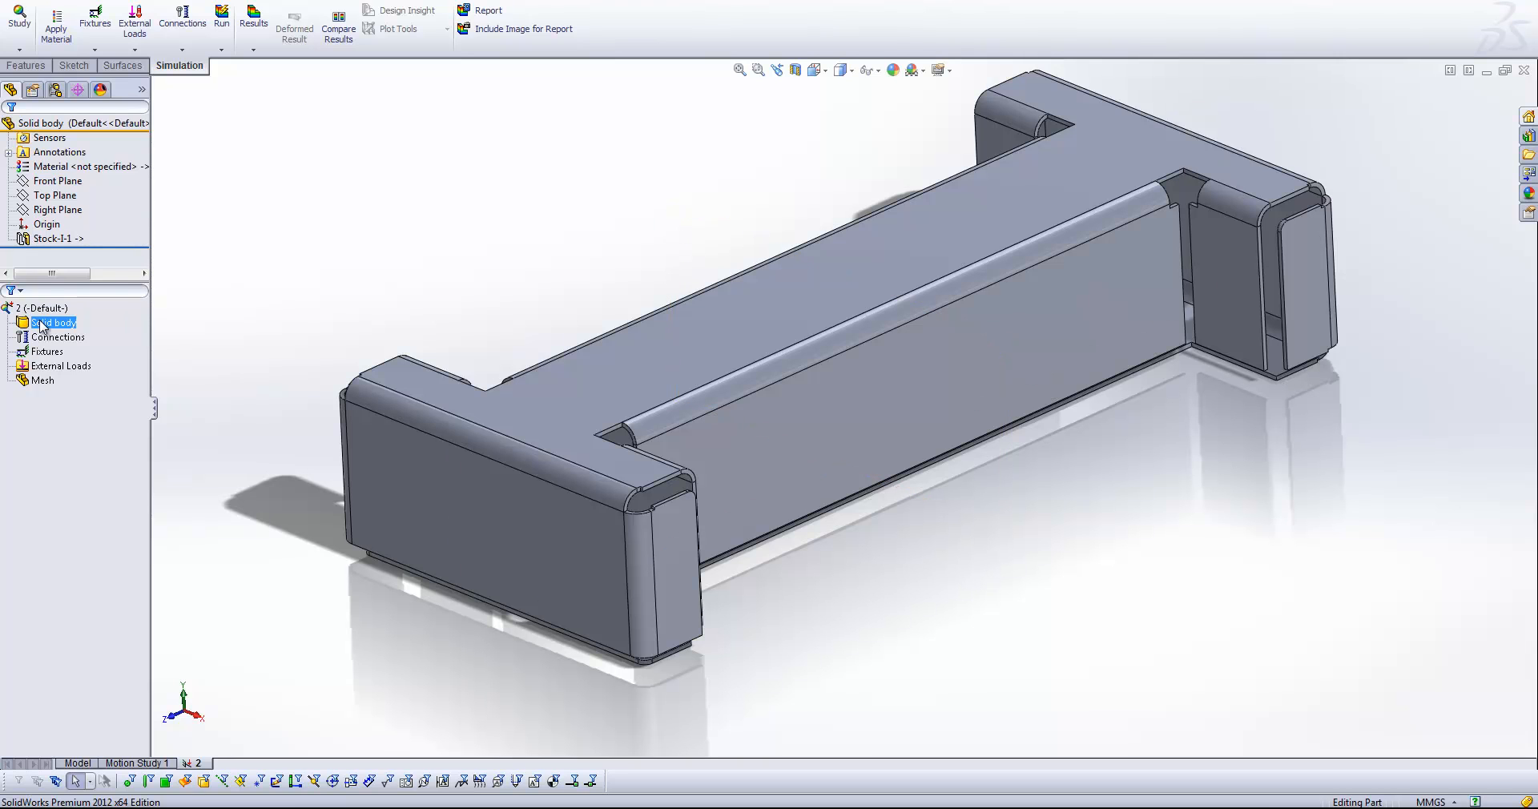
left_click(43, 307)
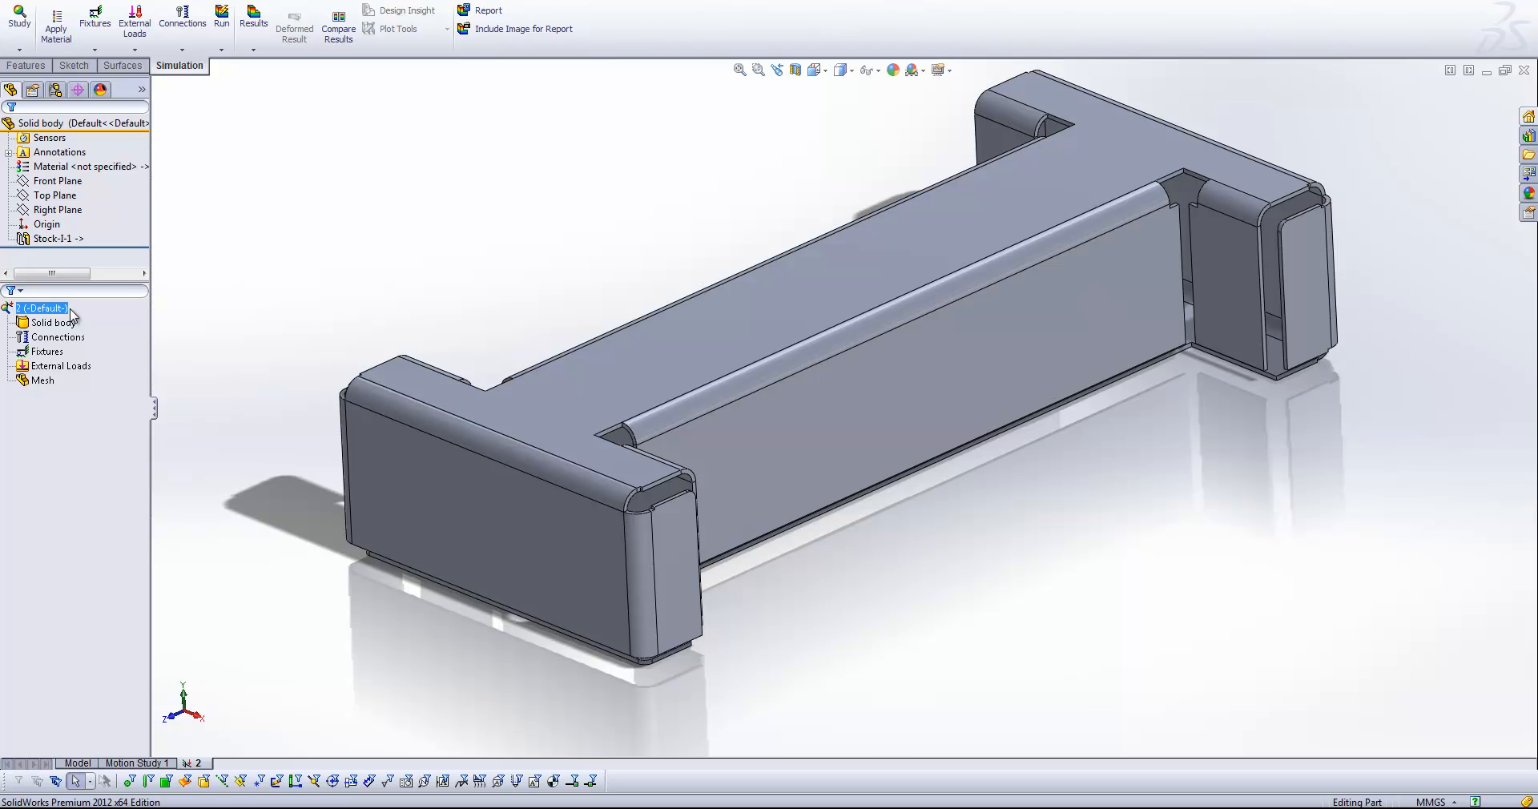
left_click(55, 323)
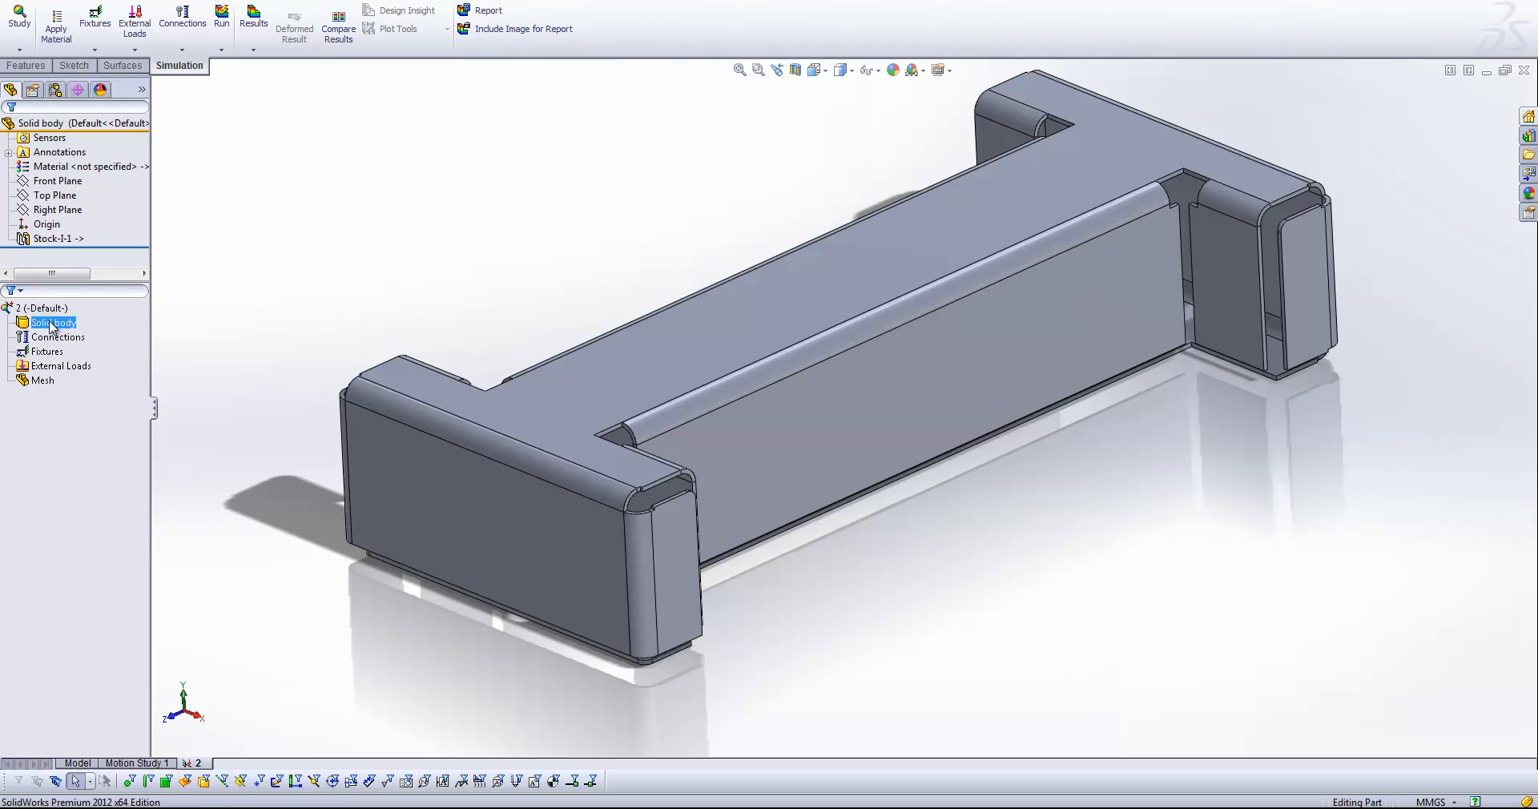
Define a shell by selected faces on Solid body, offset at Middle surface.
right_click(54, 323)
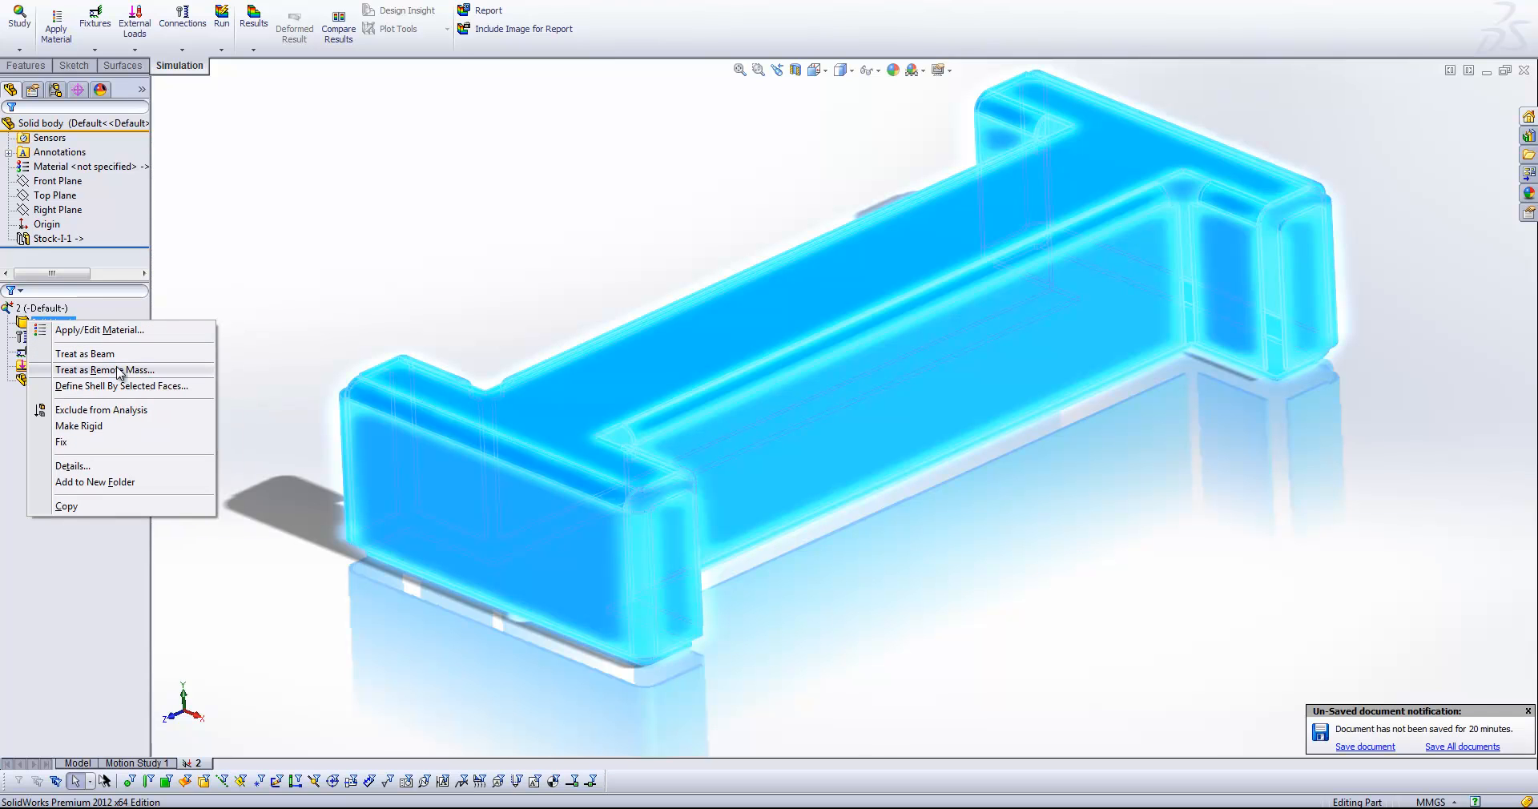
mouse_move(118, 386)
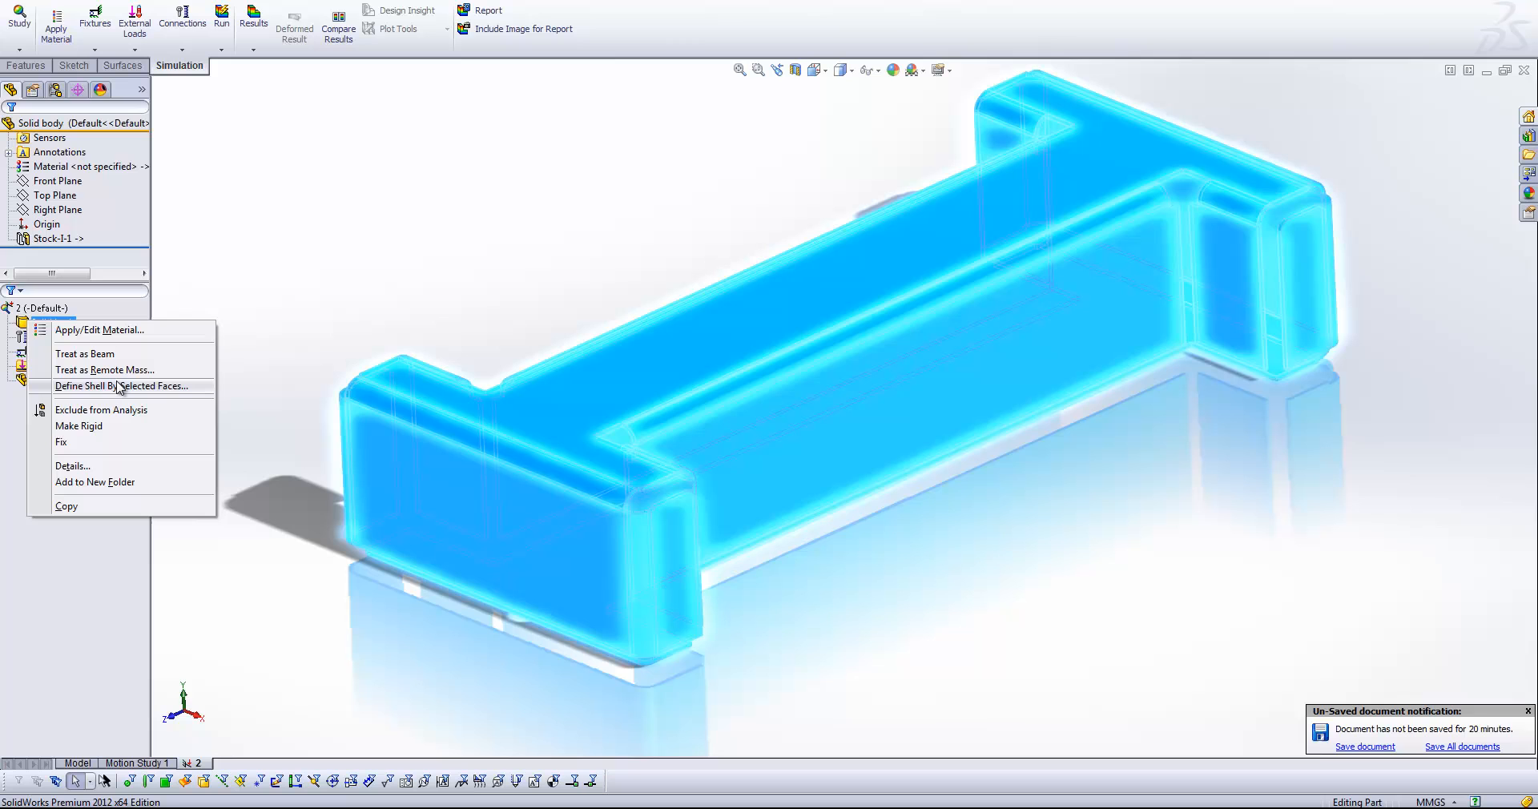
left_click(121, 385)
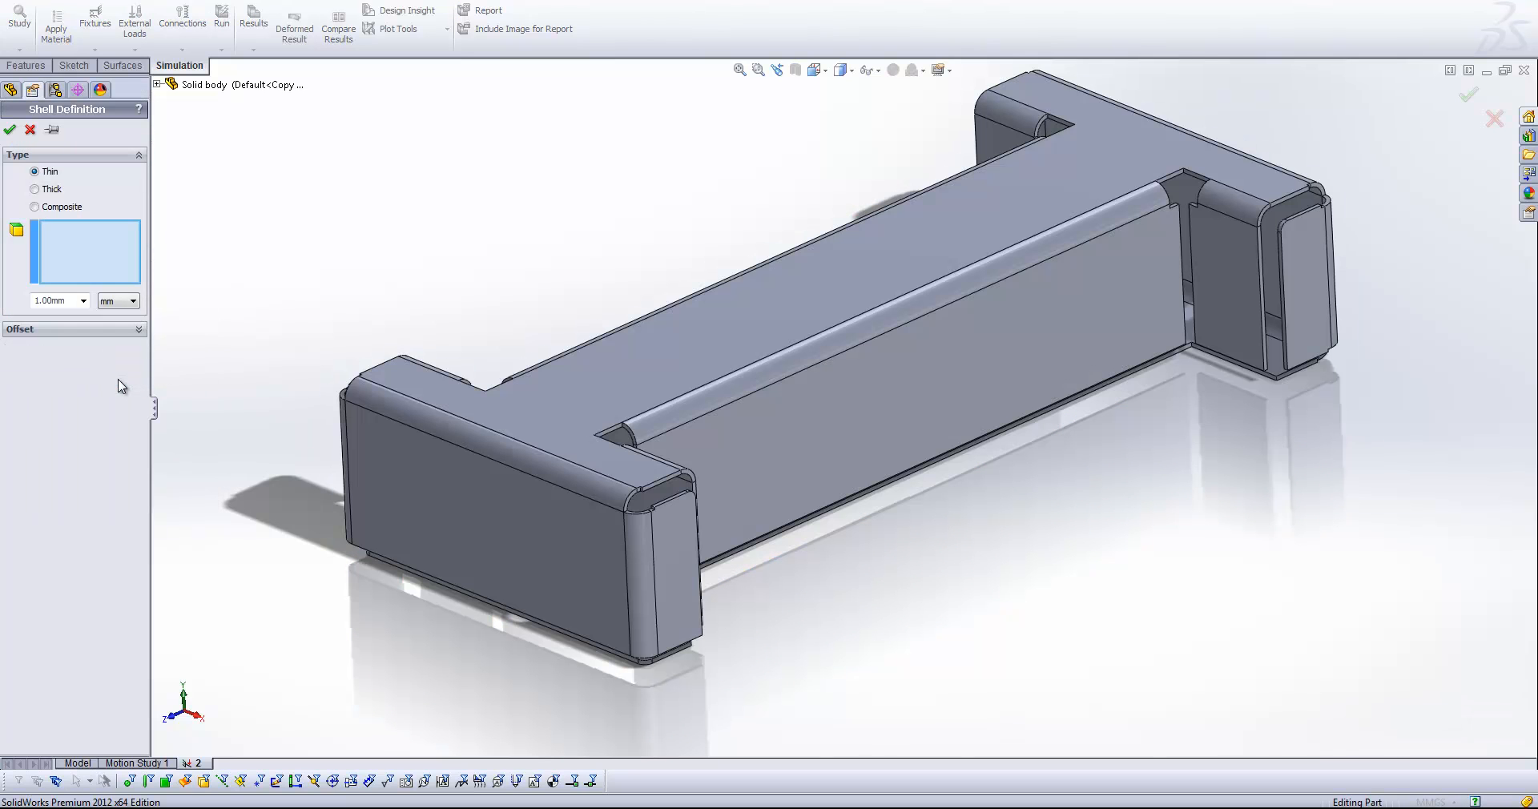
mouse_move(157, 341)
type("2")
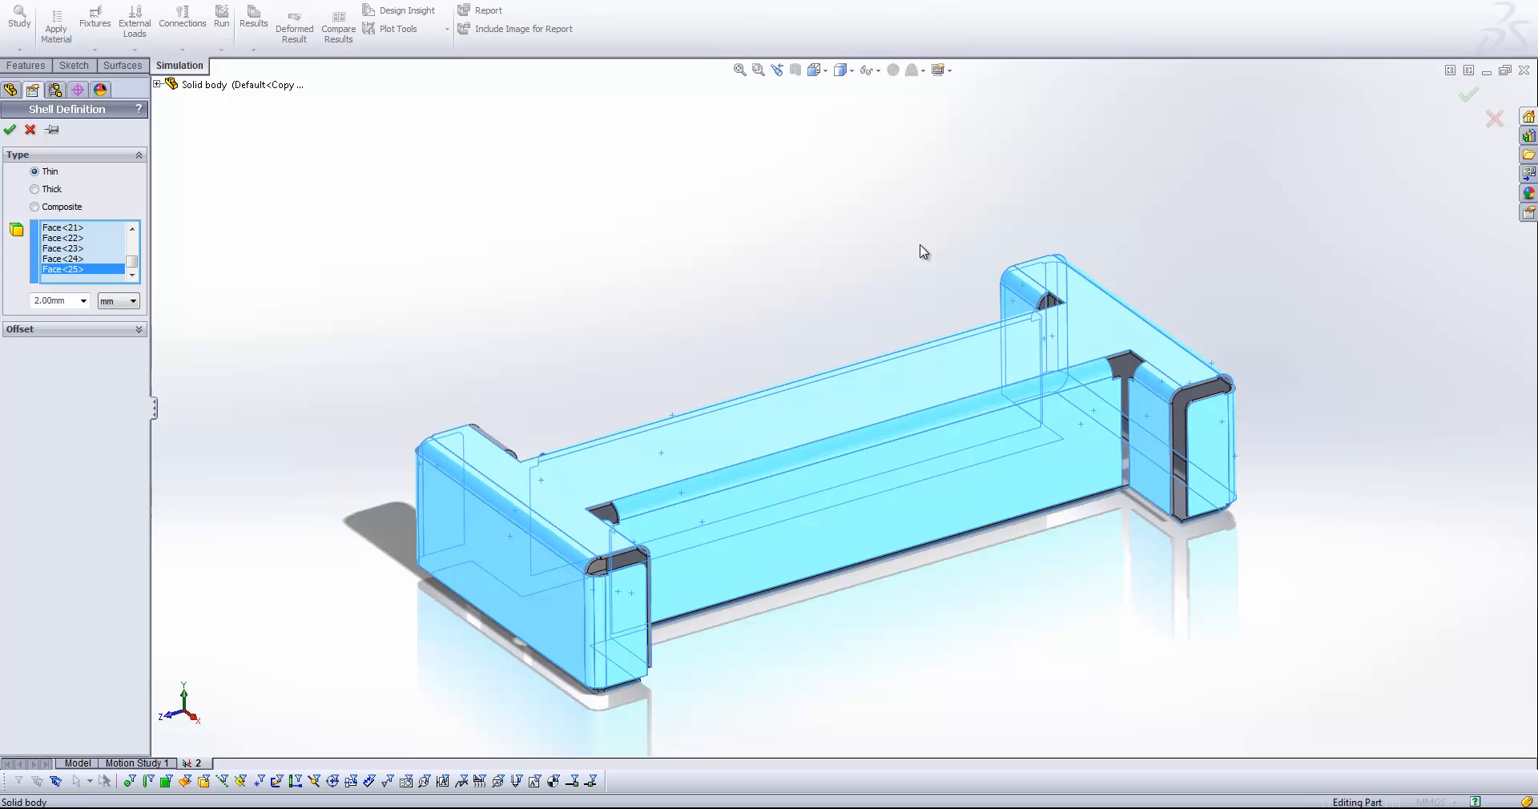
left_click(131, 350)
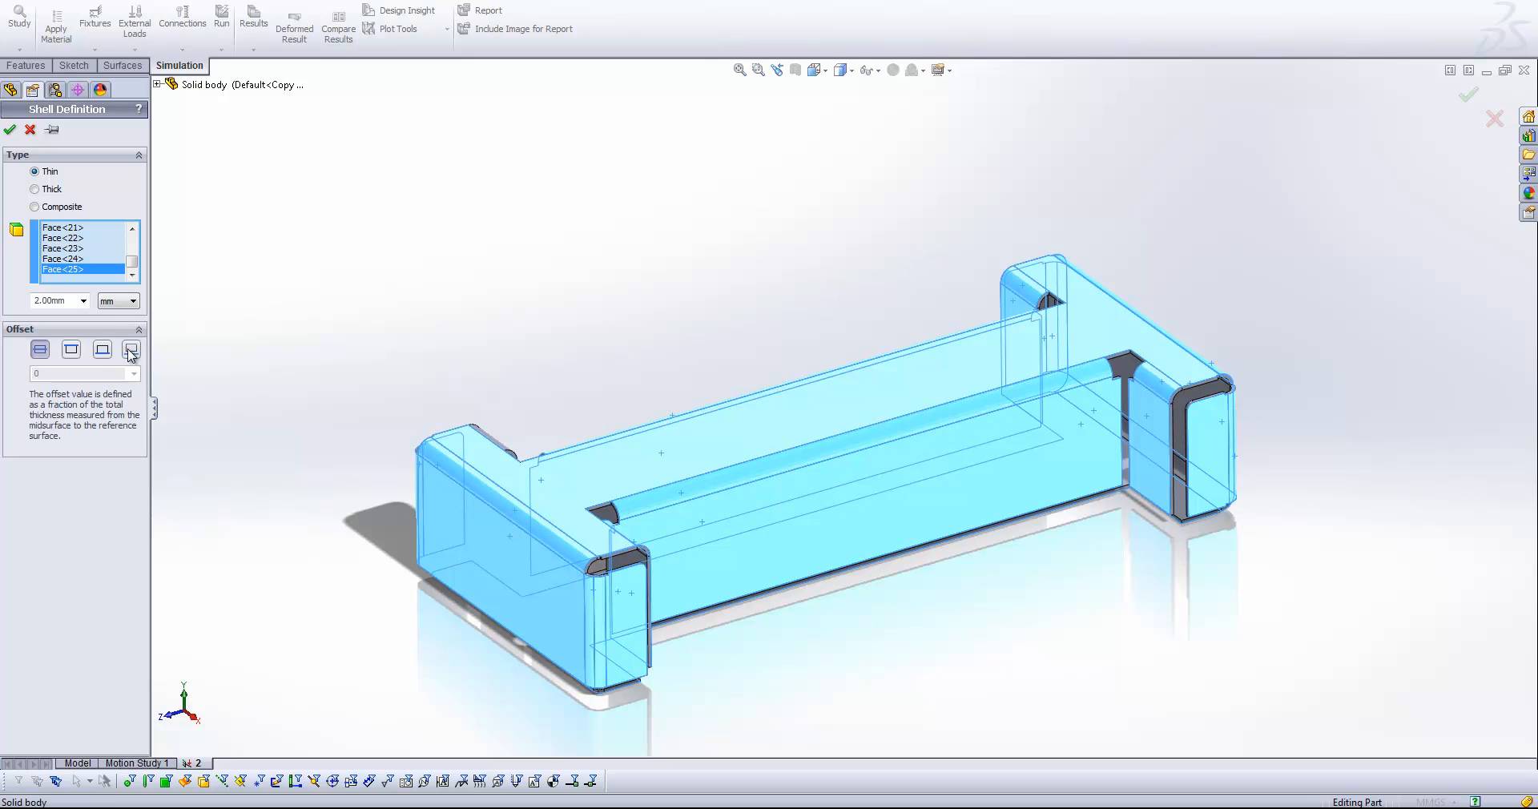
mouse_move(39, 349)
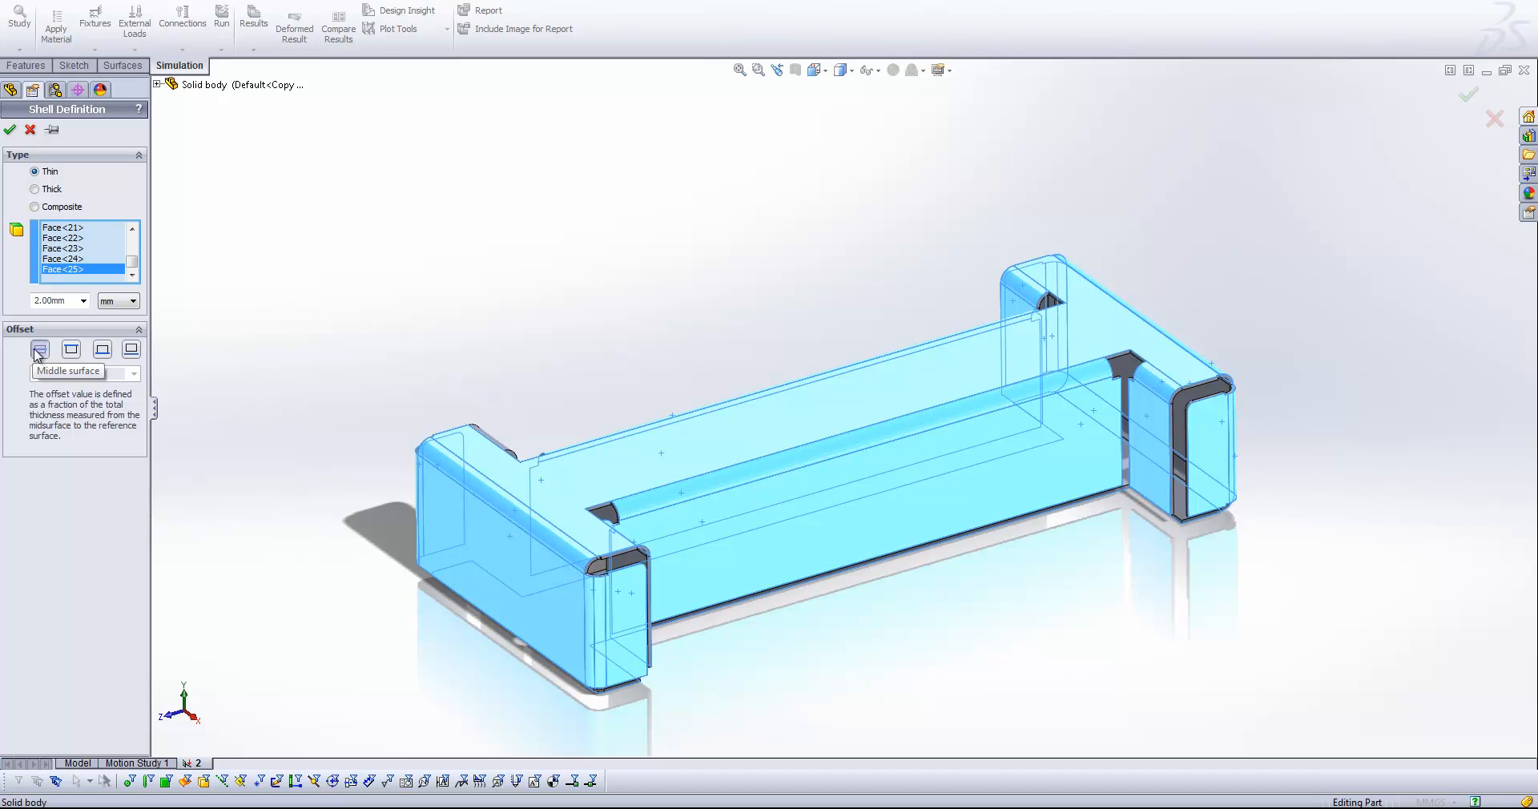
left_click(39, 349)
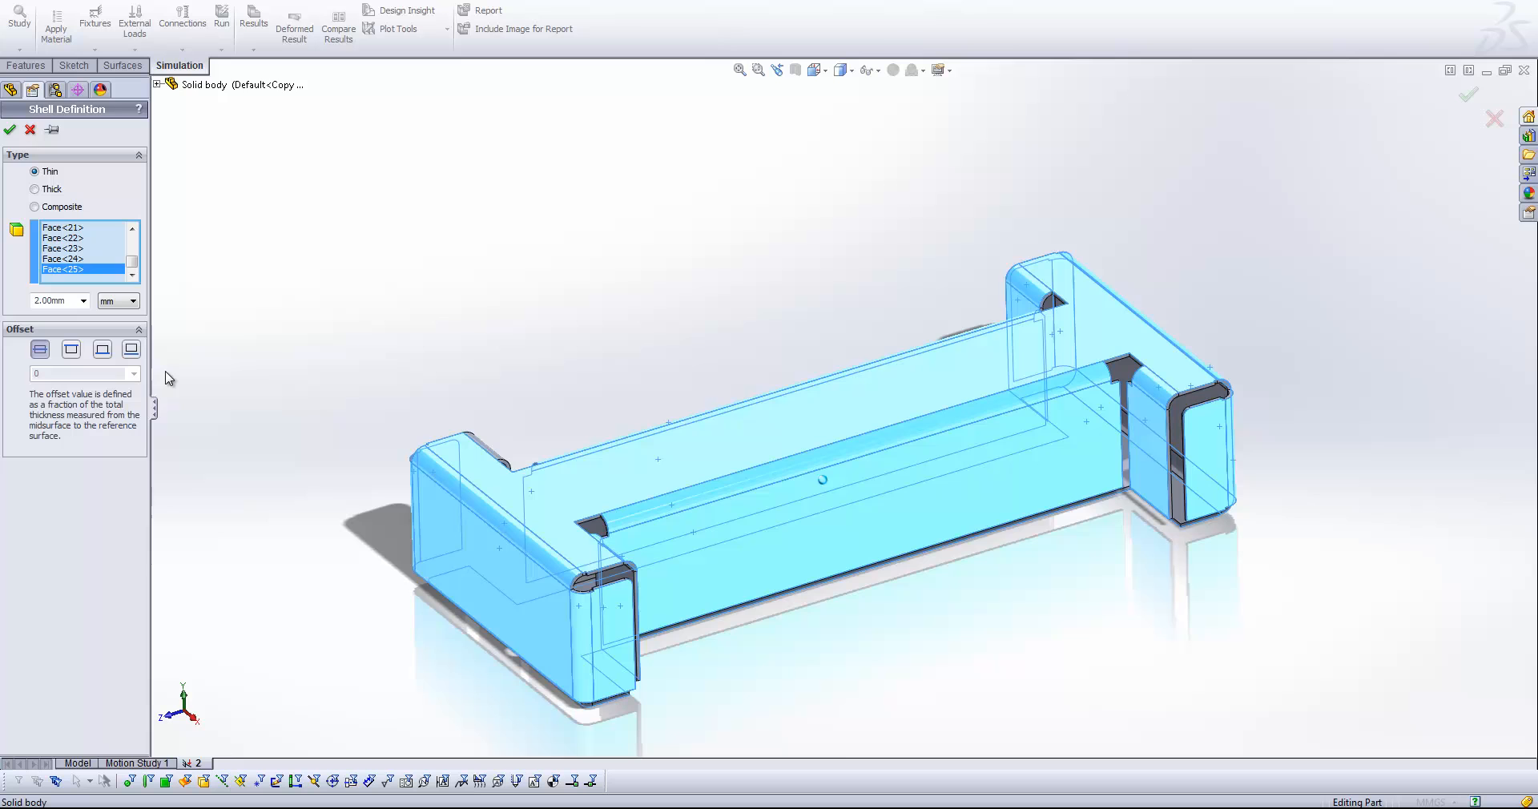
Confirm the shell definition and accept the mesh settings.
left_click(29, 130)
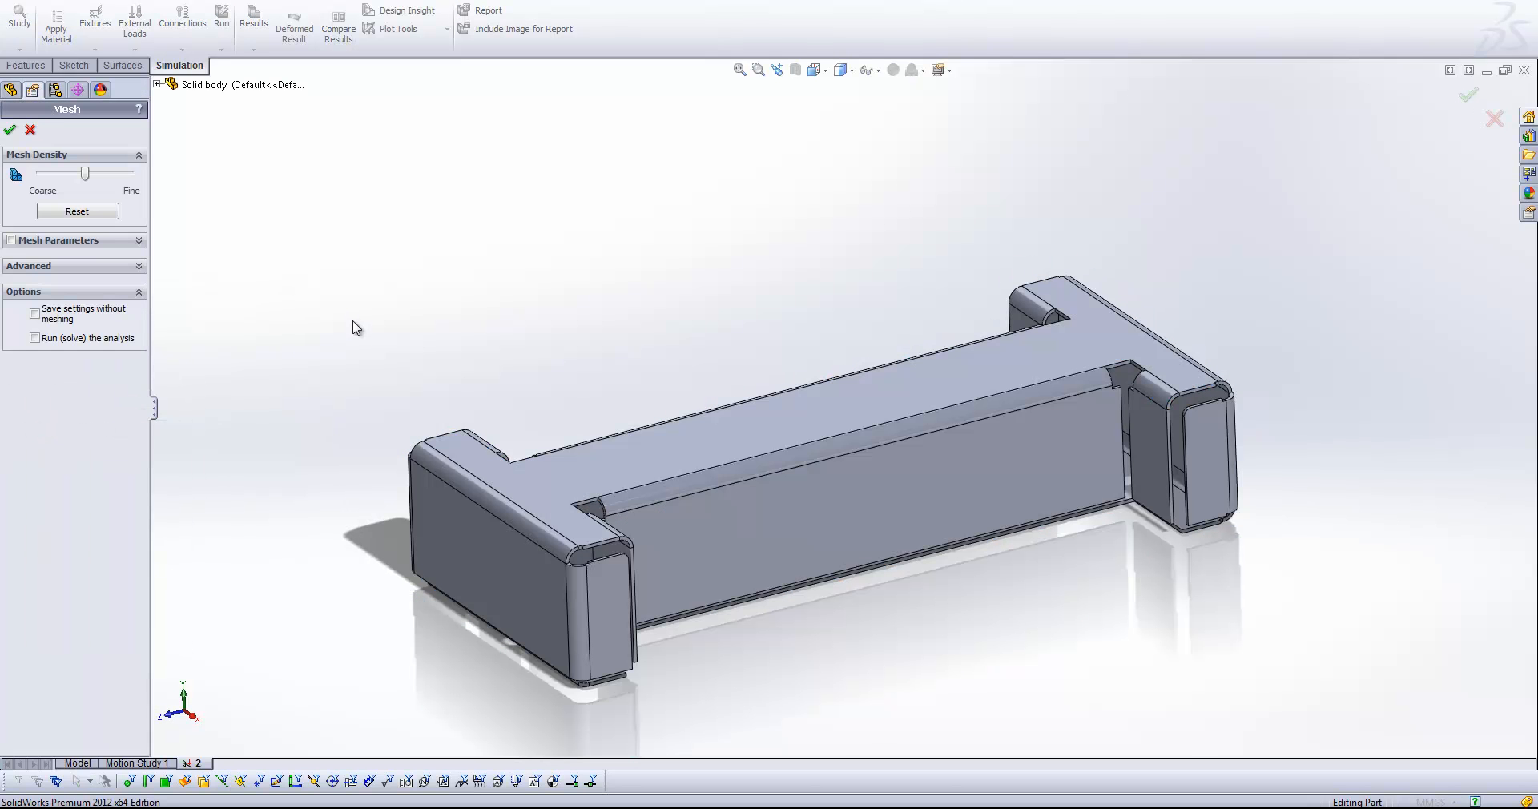
left_click(10, 129)
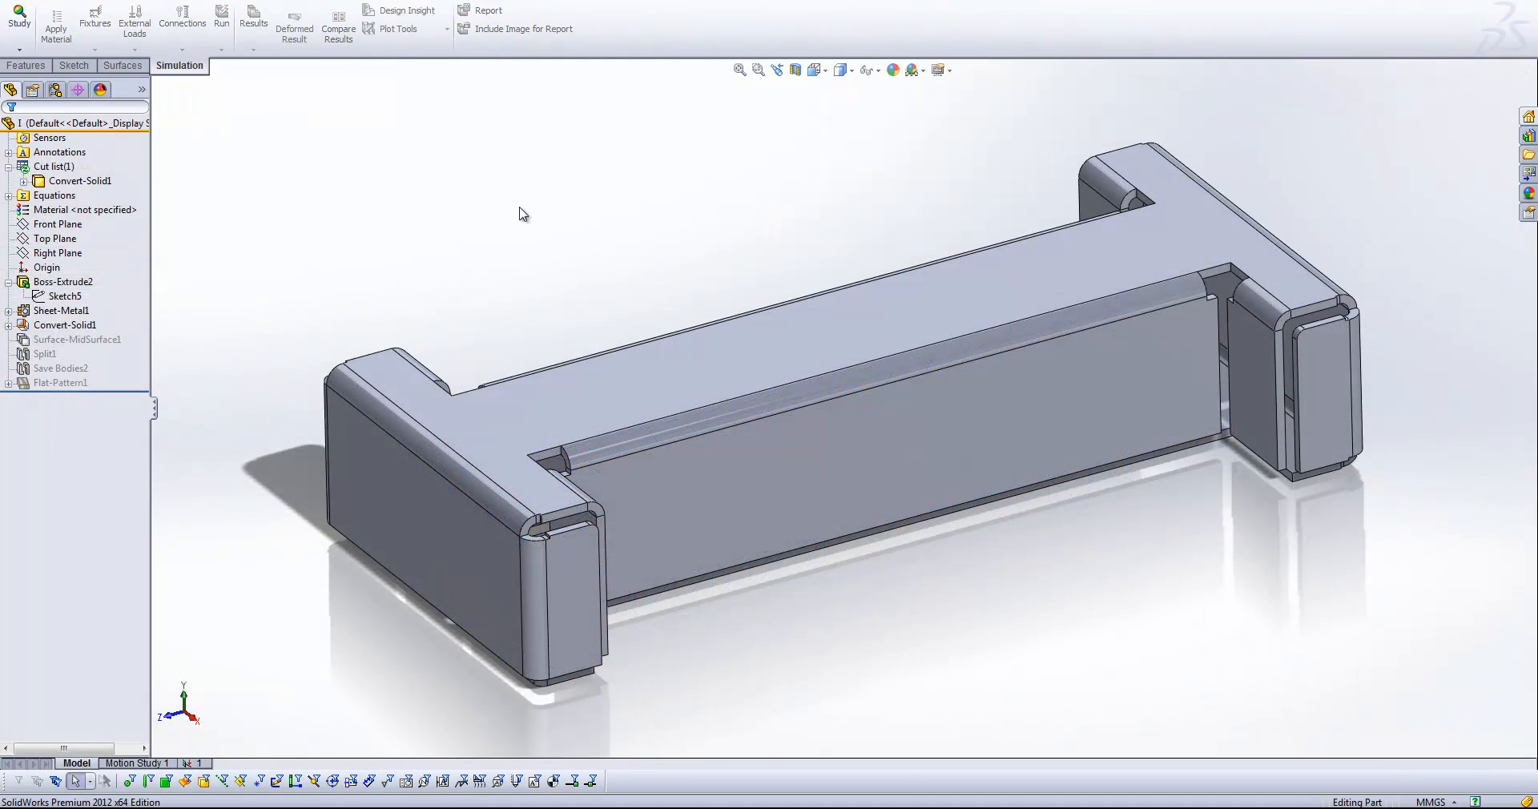
Unsuppress Surface-MidSurface1, review the Mid Surface tool, then unsuppress Split1.
left_click(66, 325)
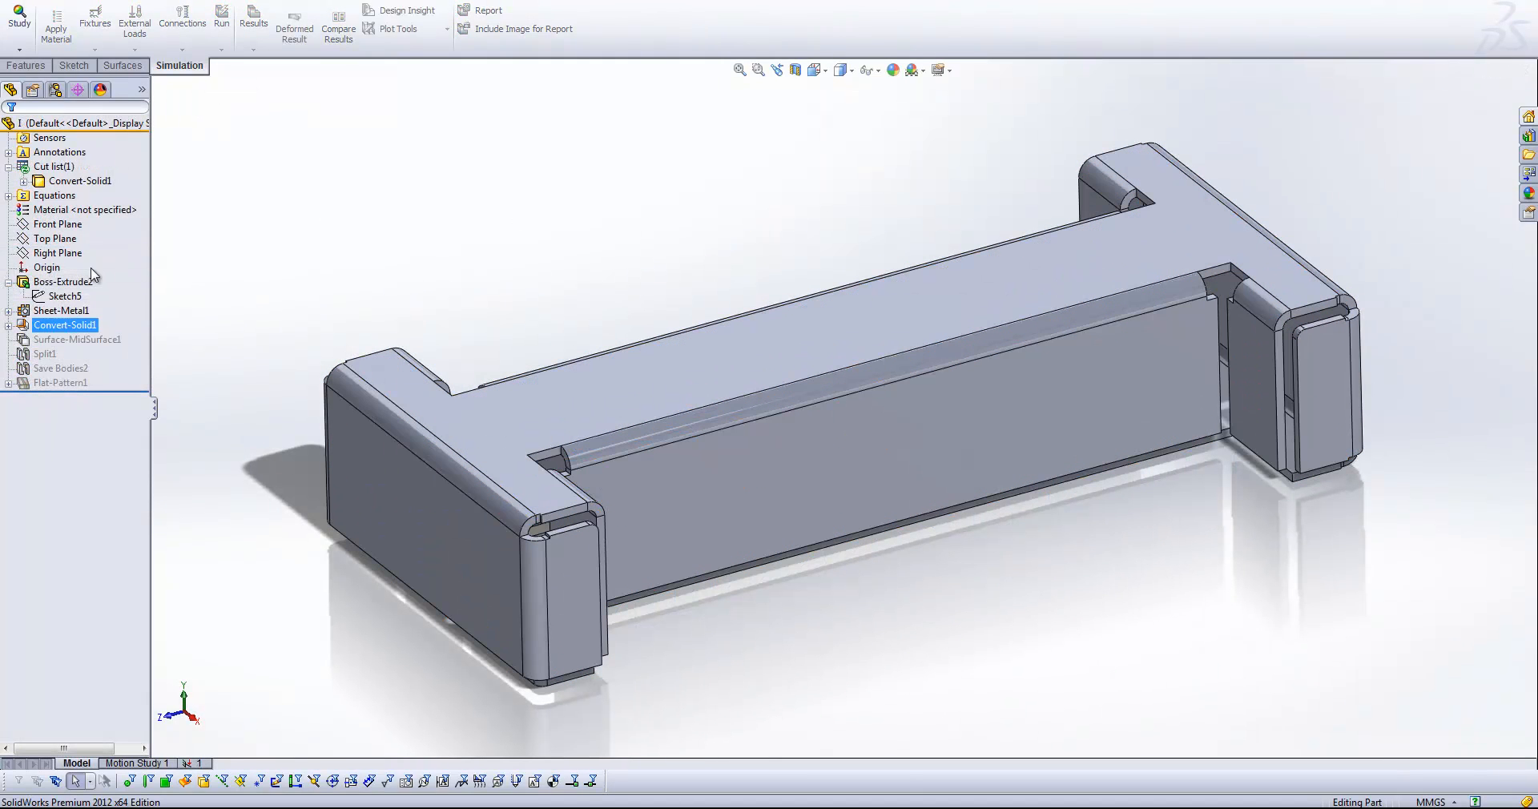
right_click(77, 340)
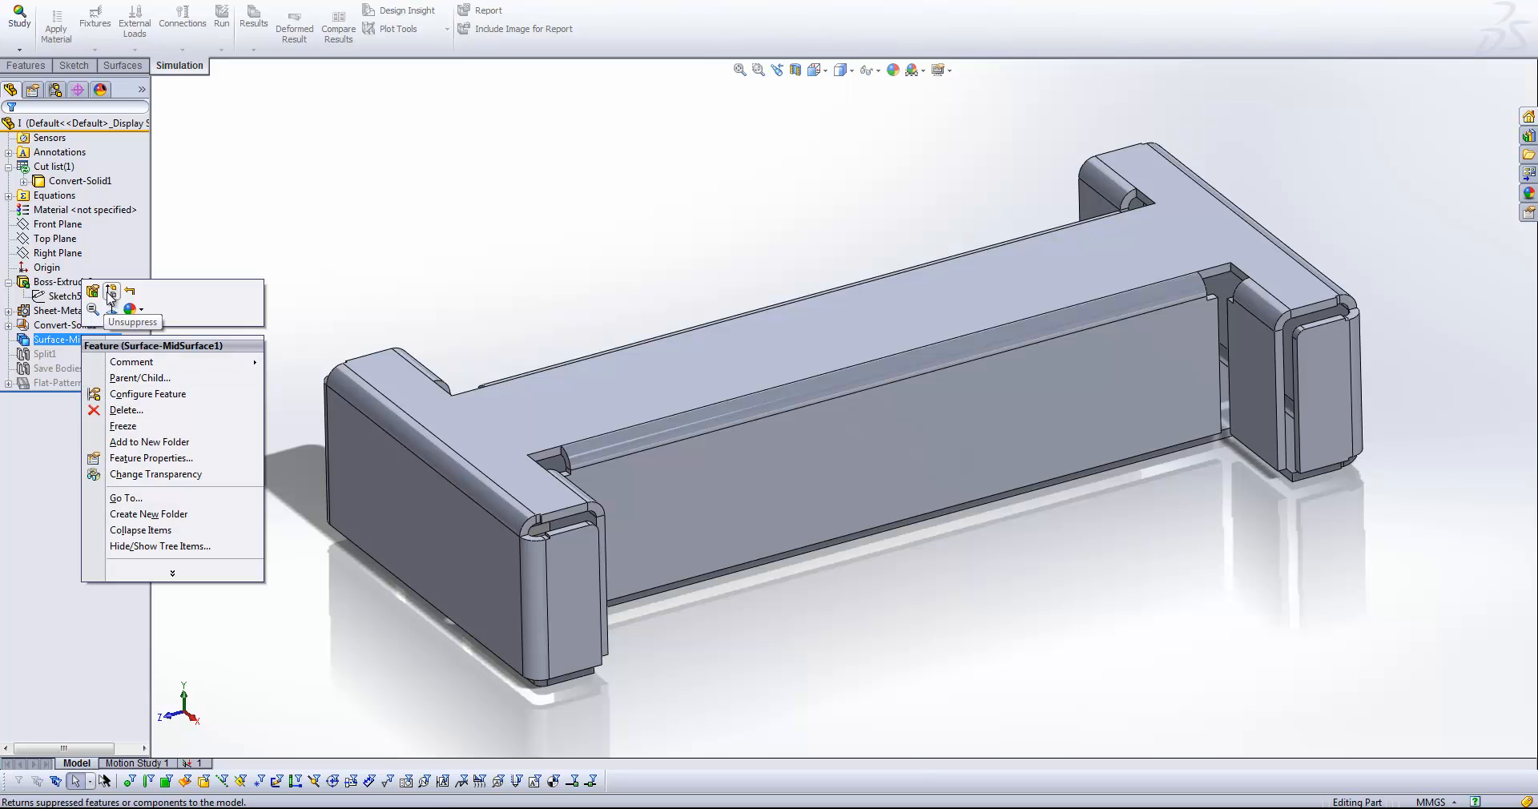
left_click(112, 294)
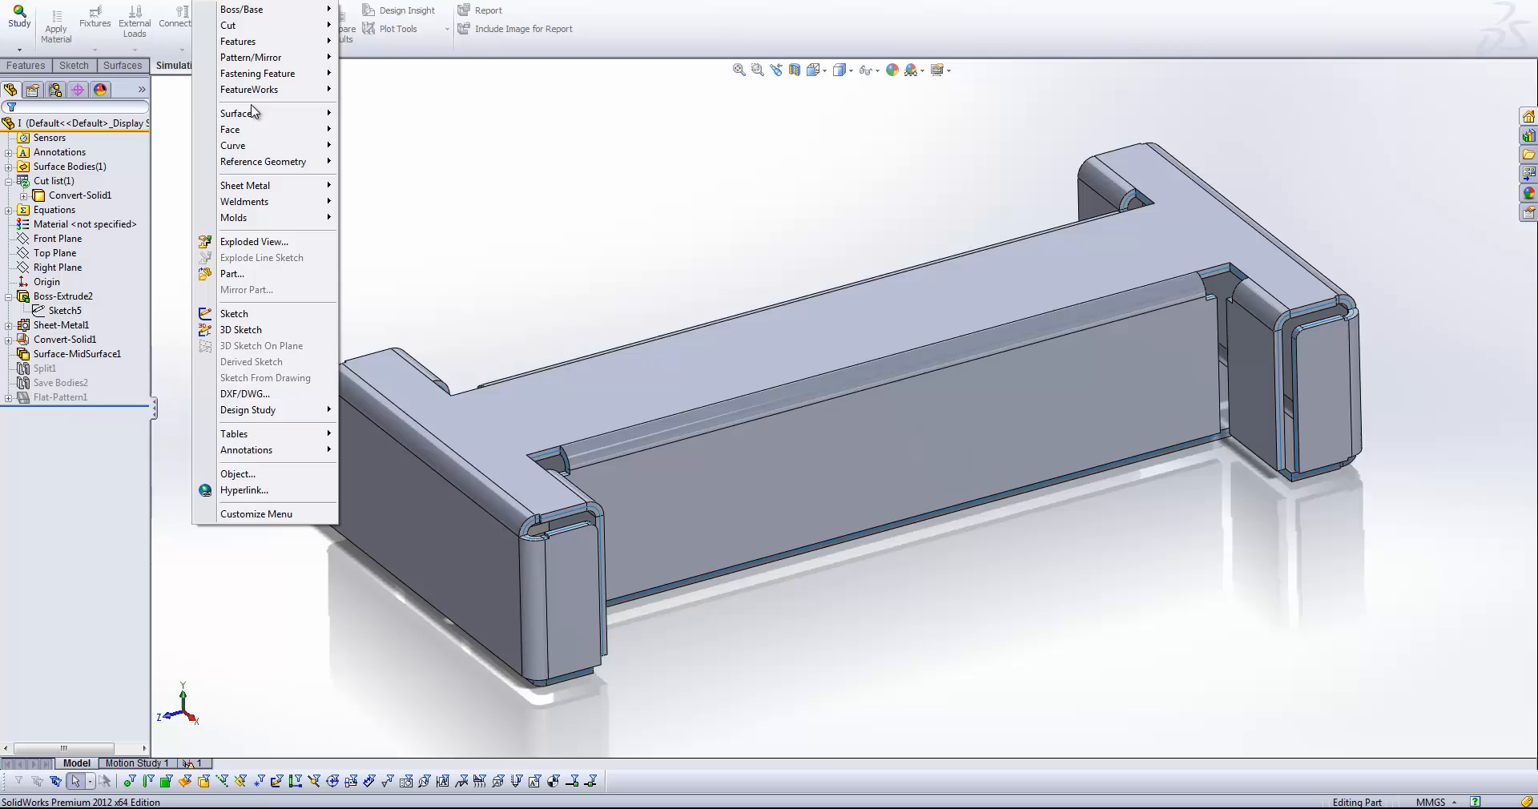
left_click(236, 113)
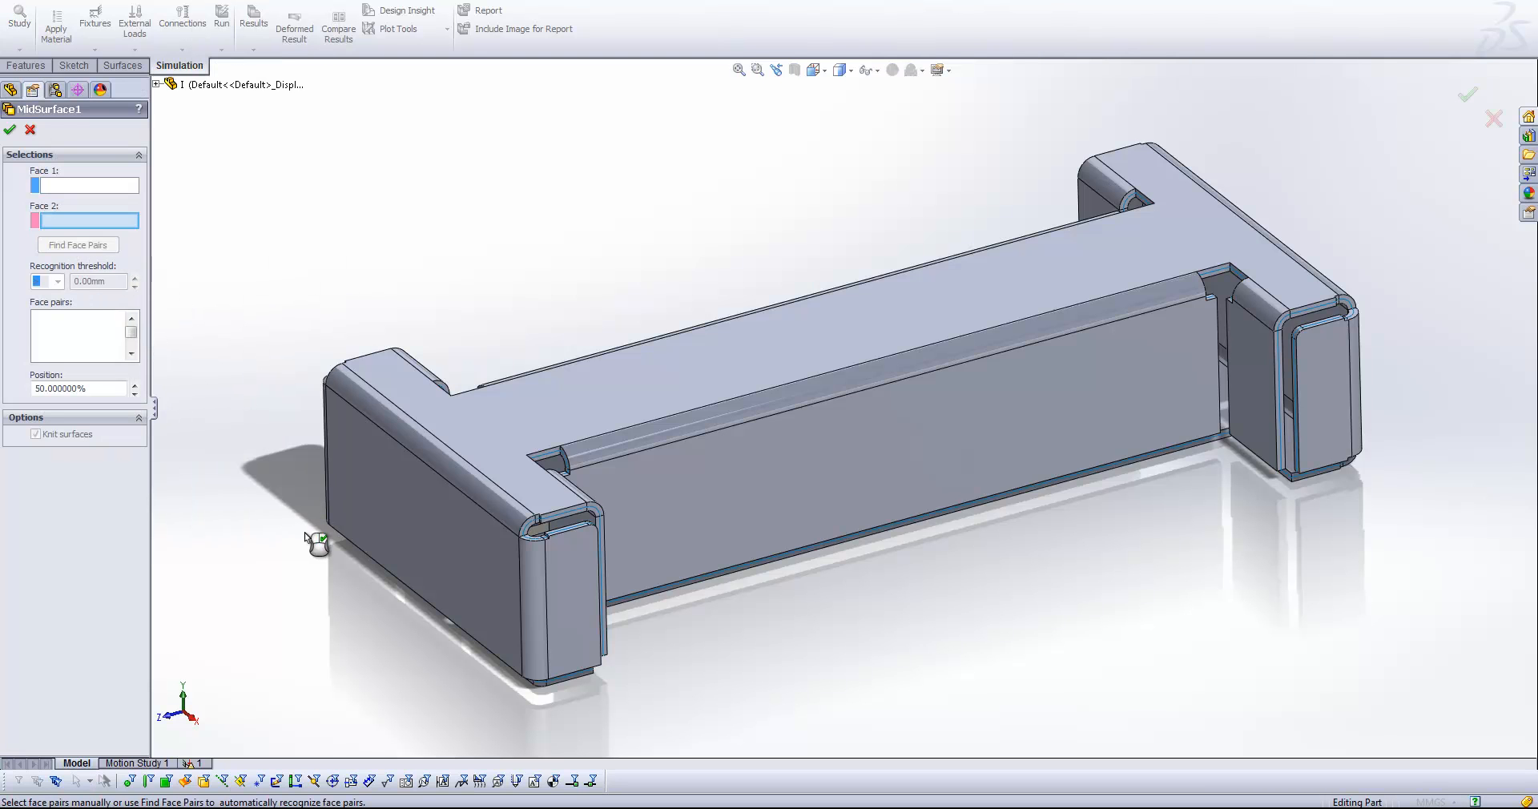
left_click(78, 244)
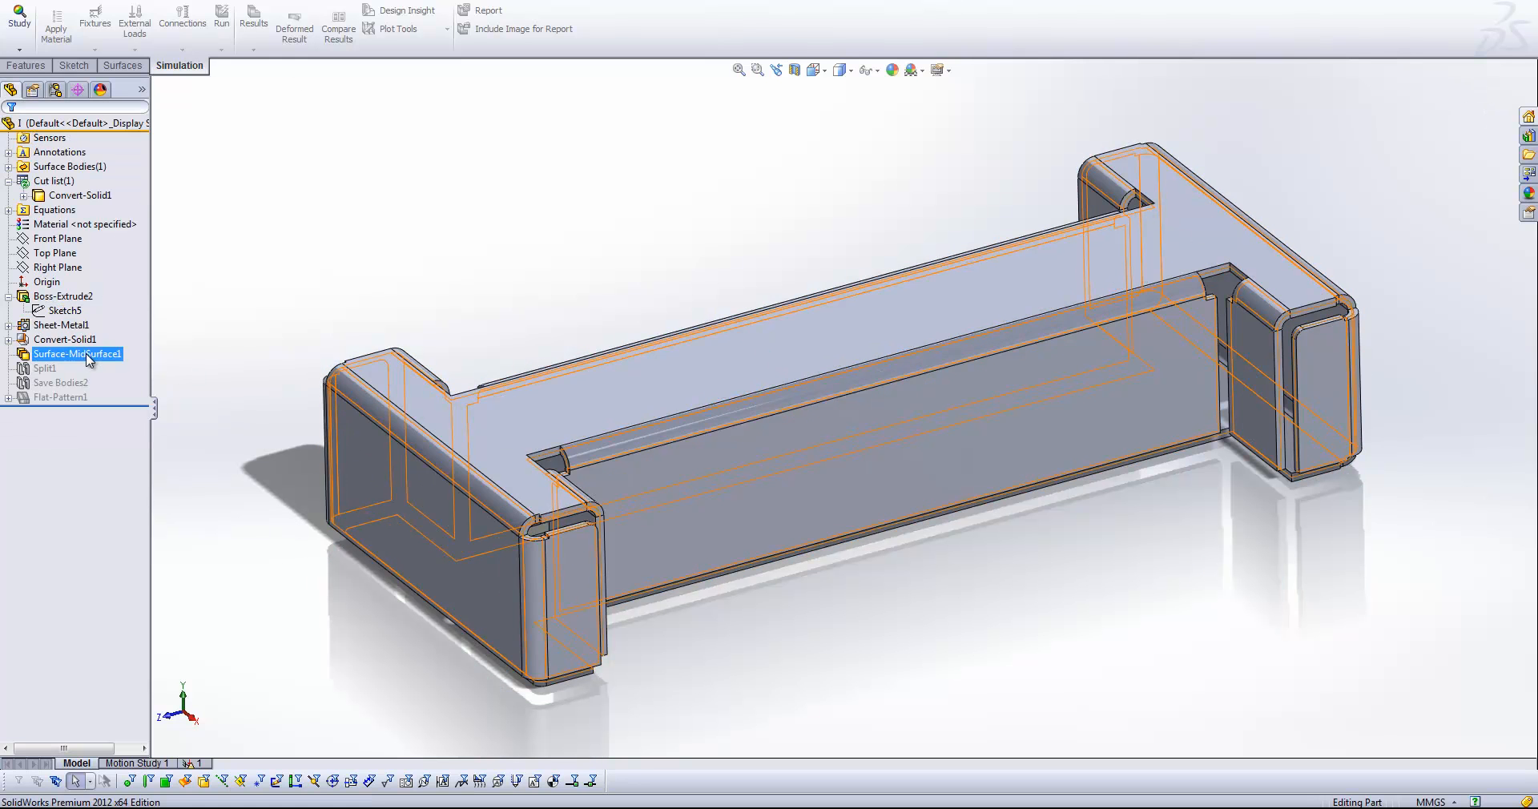
left_click(77, 353)
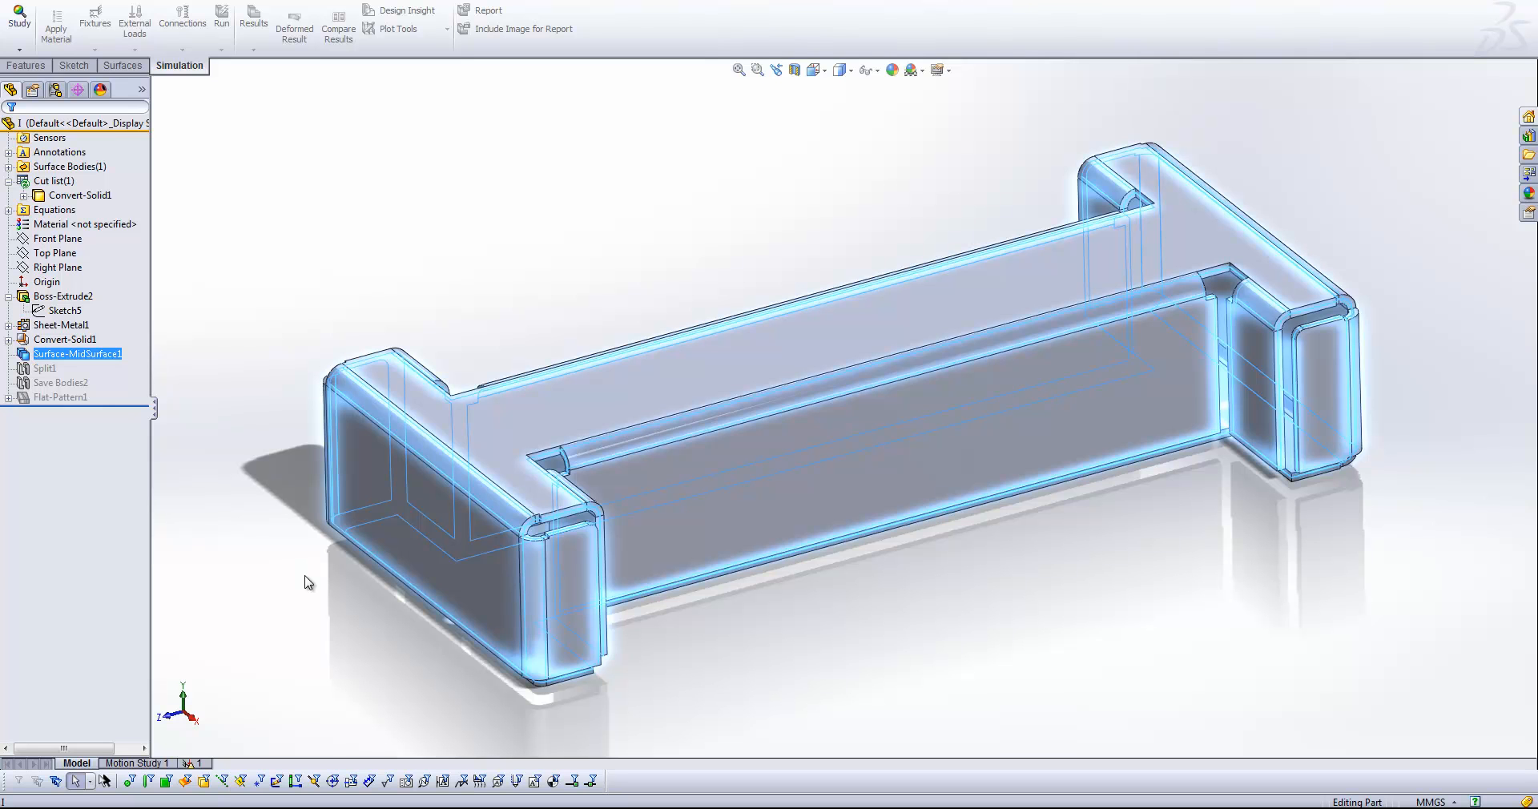
mouse_move(228, 92)
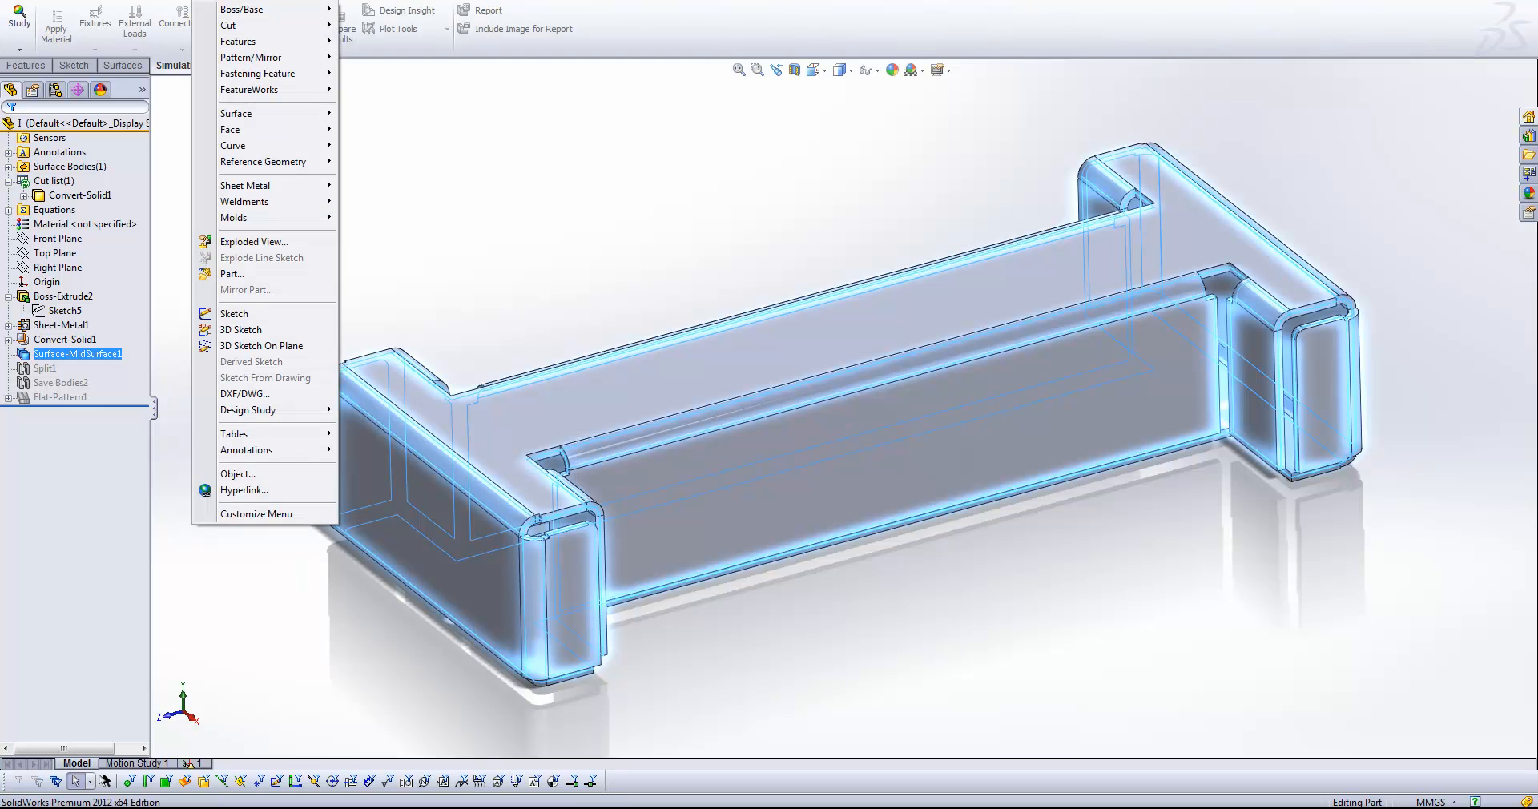
left_click(237, 41)
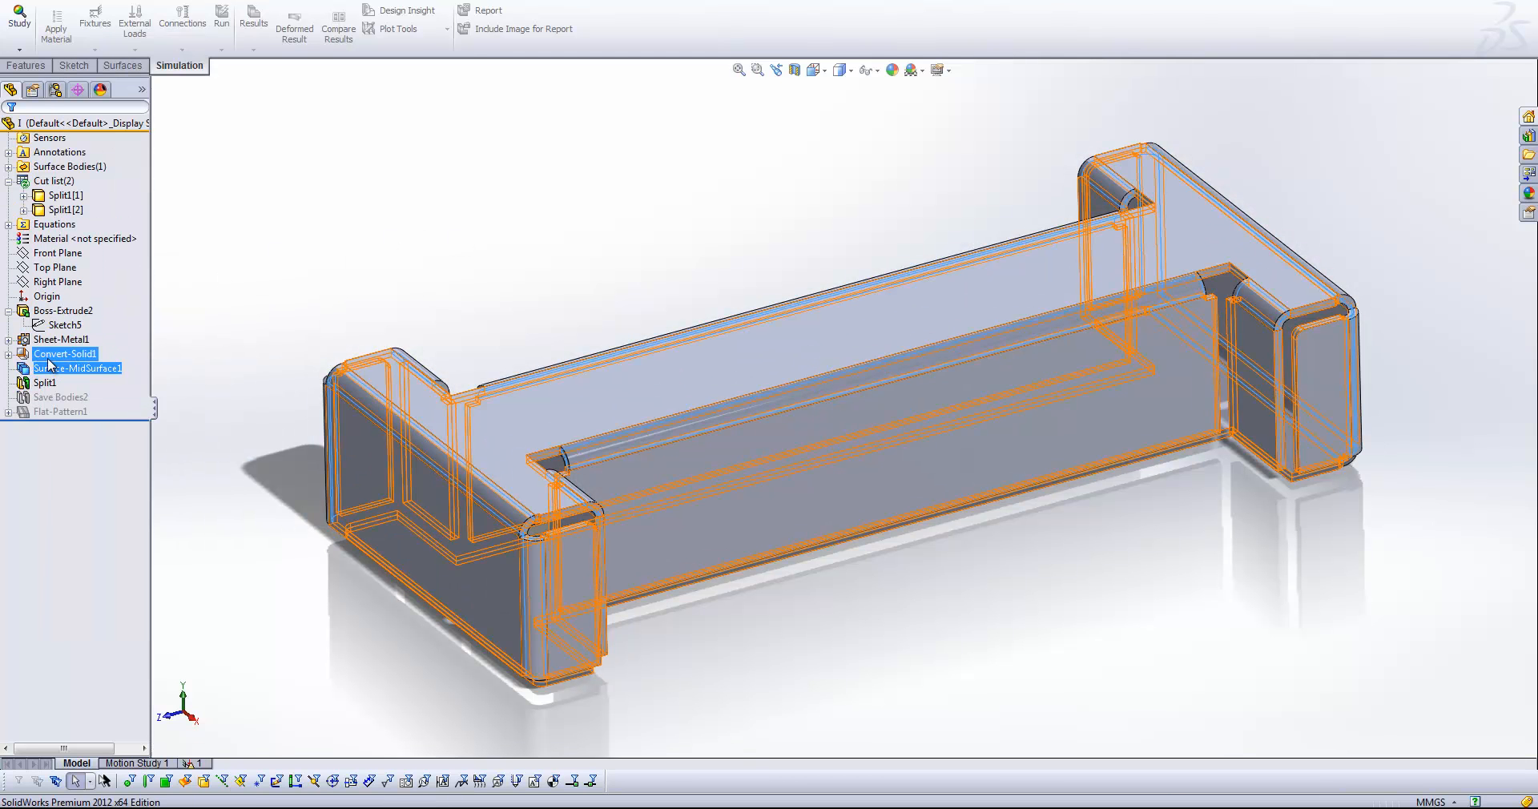
Review Split1 without changes, select Split1[2], and switch to the Simulation study.
double_click(44, 382)
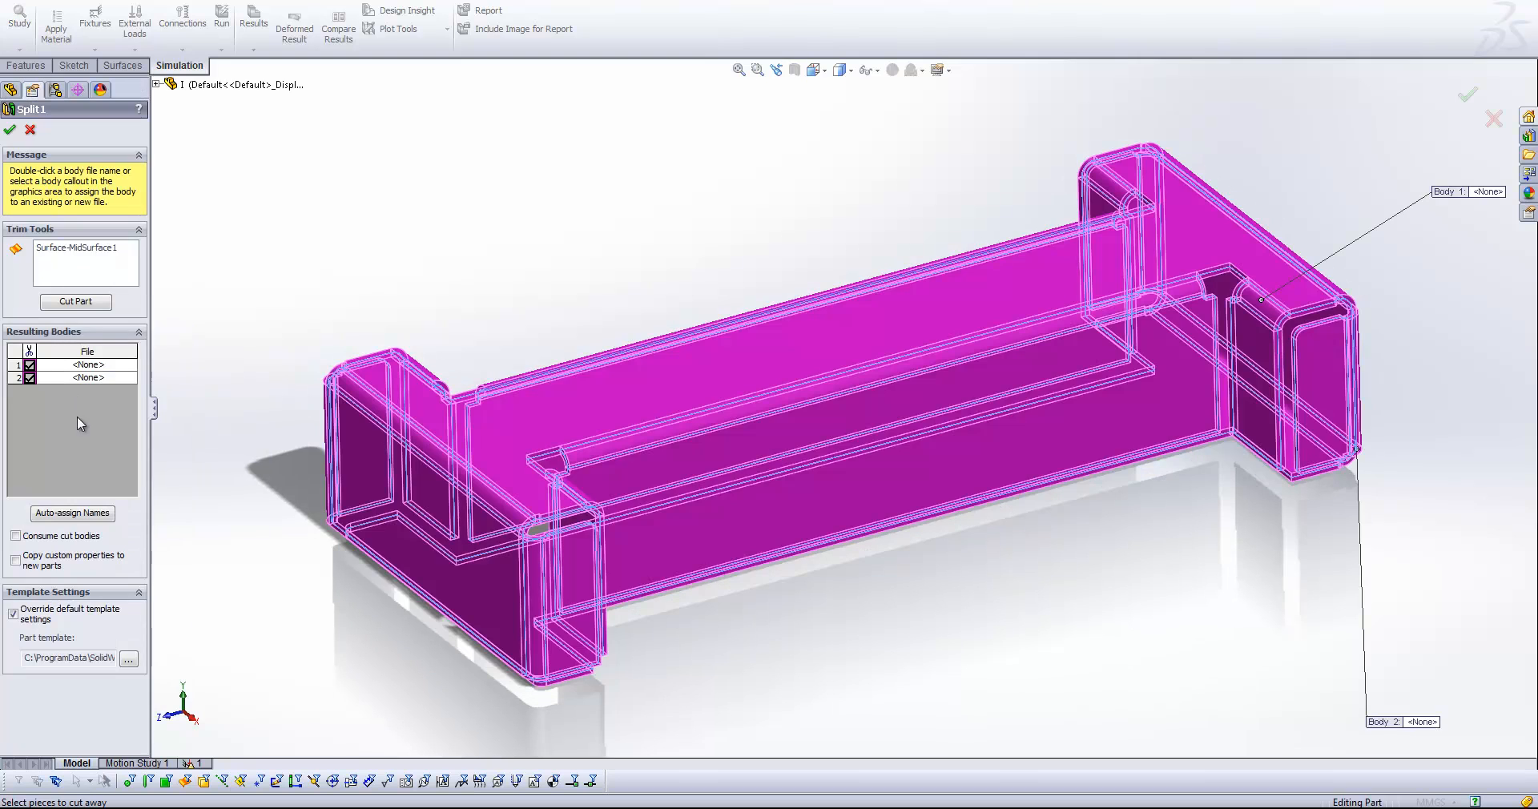
mouse_move(83, 248)
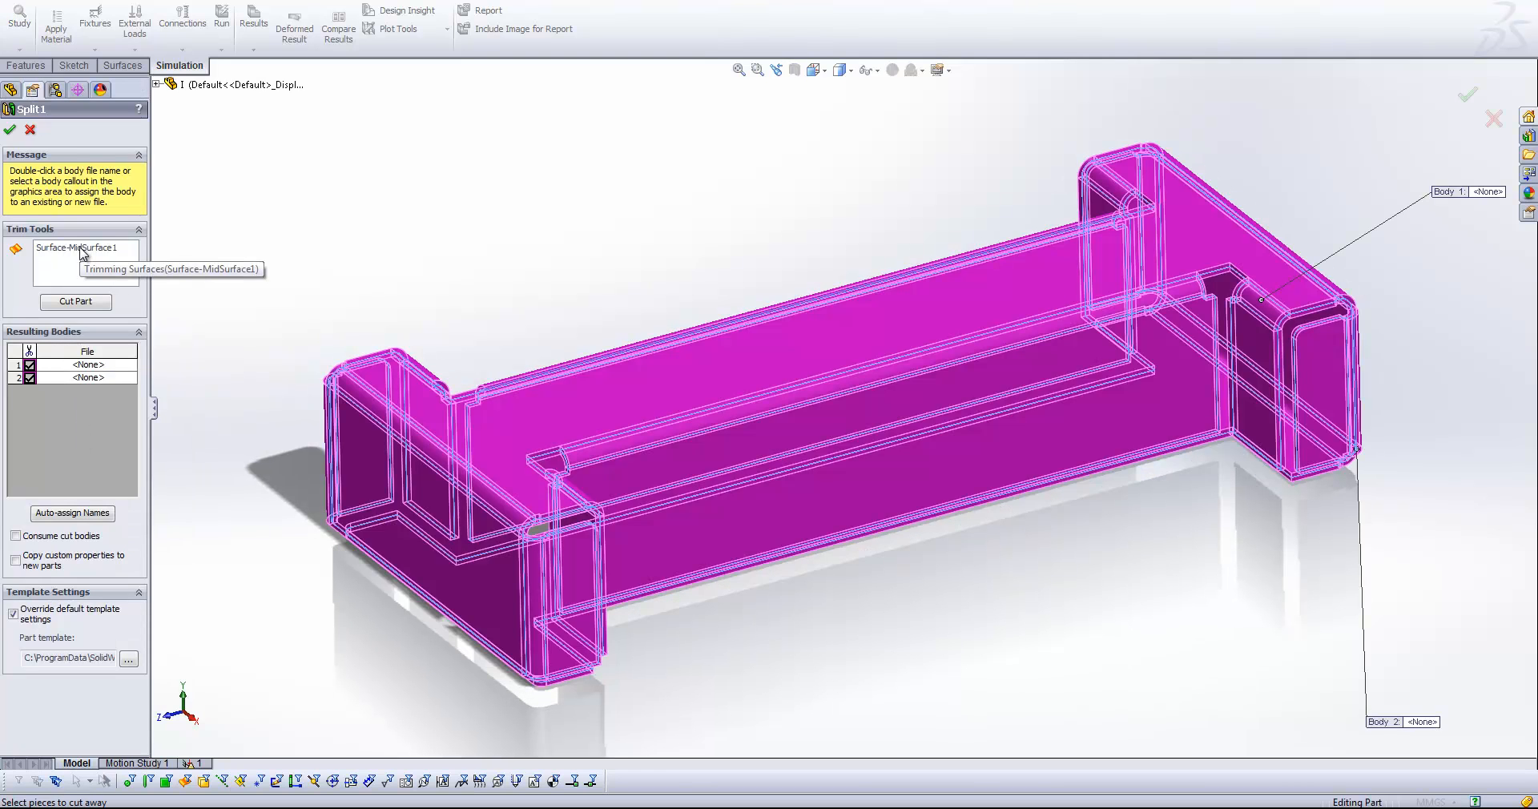
left_click(9, 130)
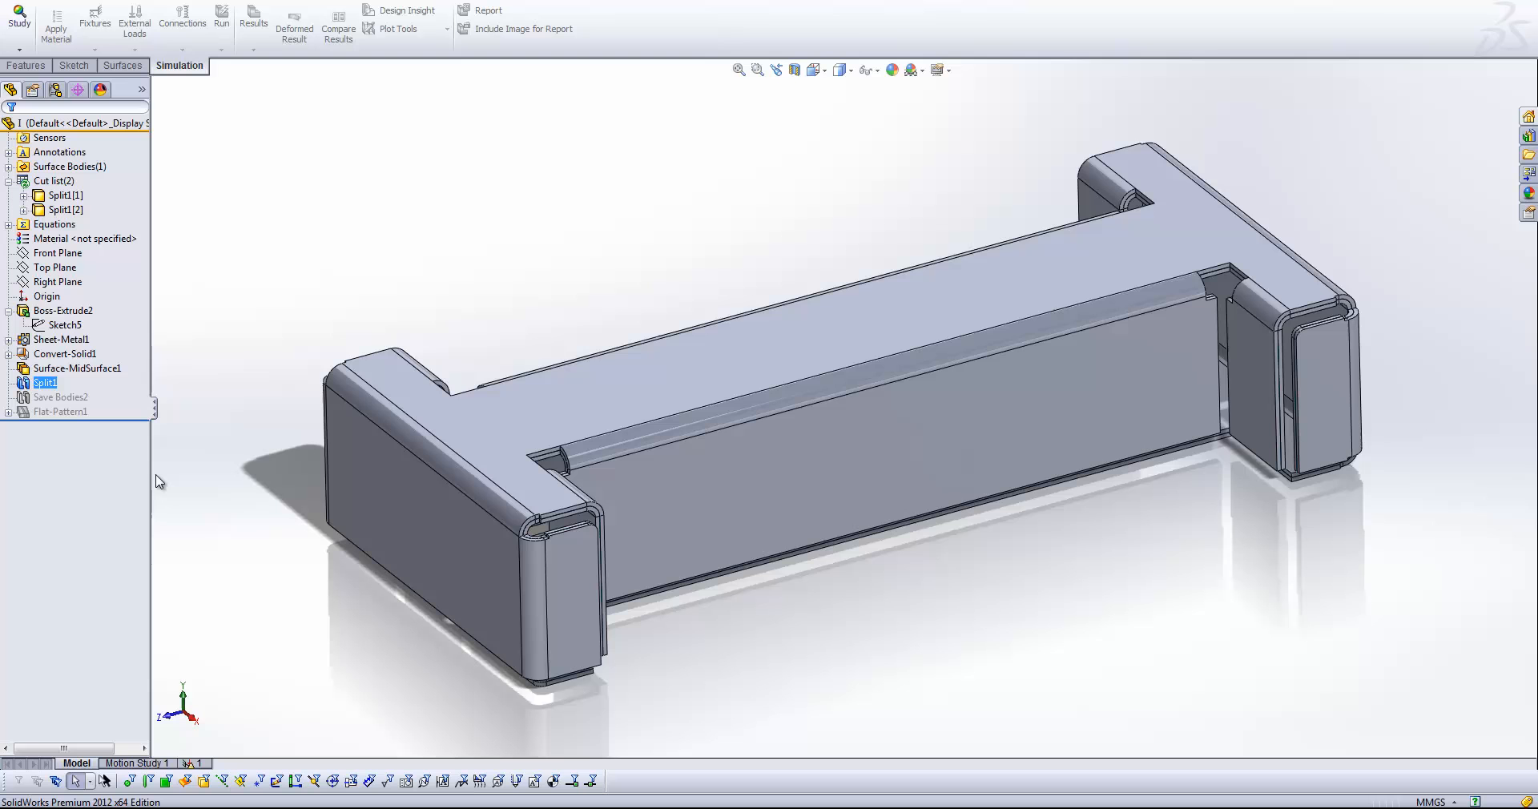
left_click(64, 210)
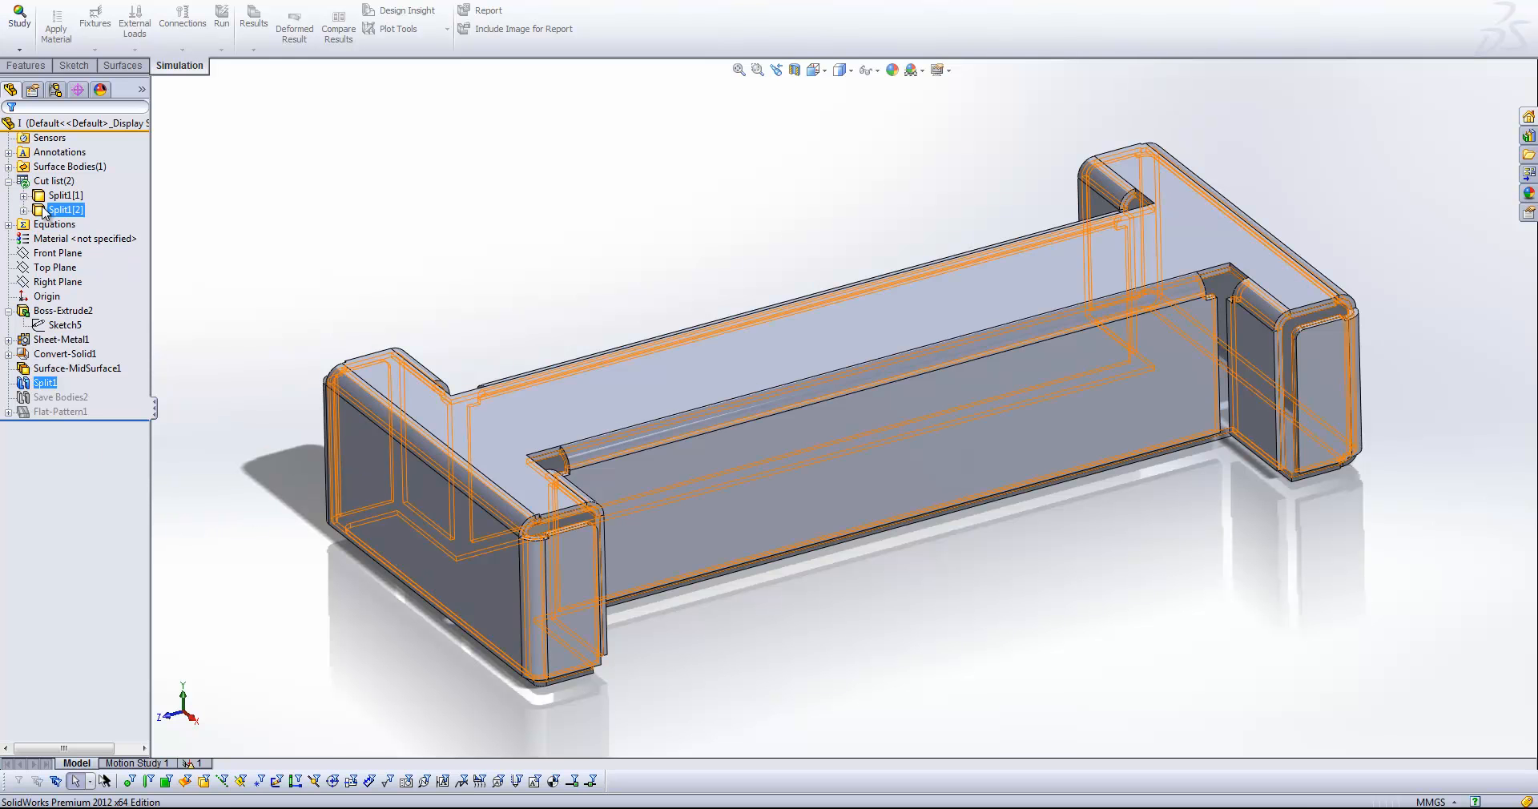
left_click(64, 209)
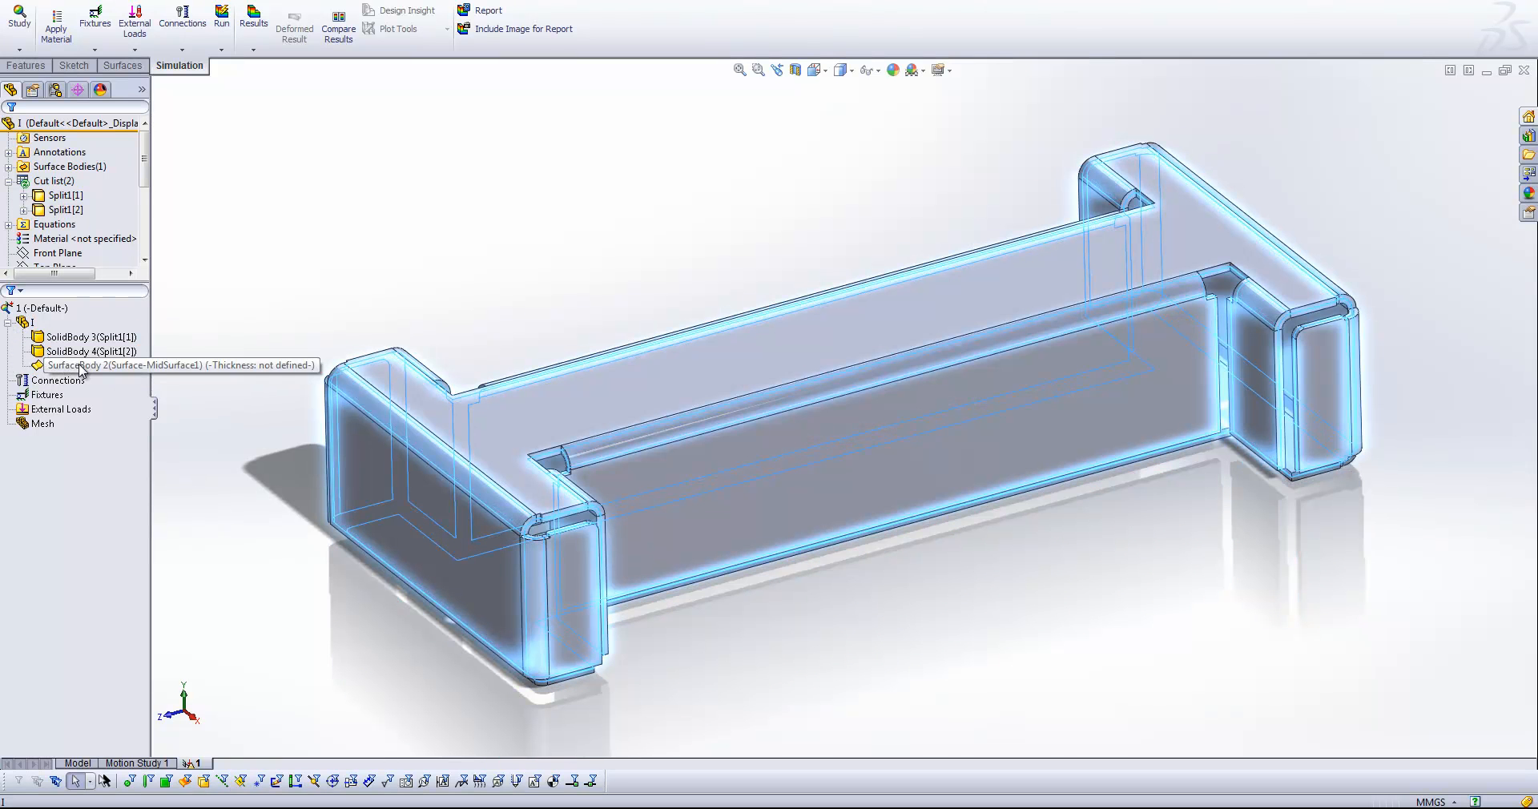
Exclude the mid-surface body SurfaceBody 2 from analysis.
left_click(61, 380)
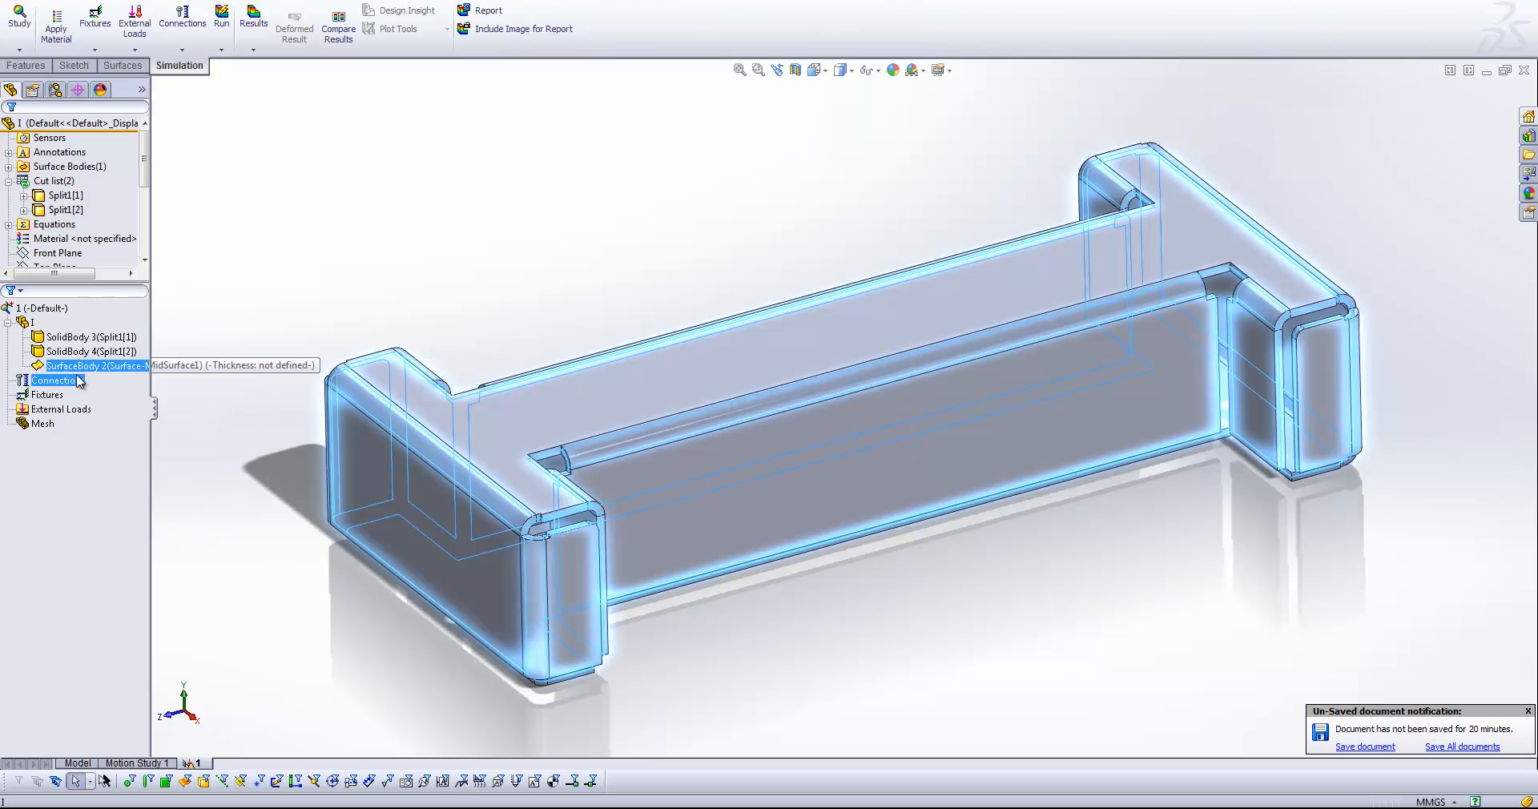
right_click(88, 365)
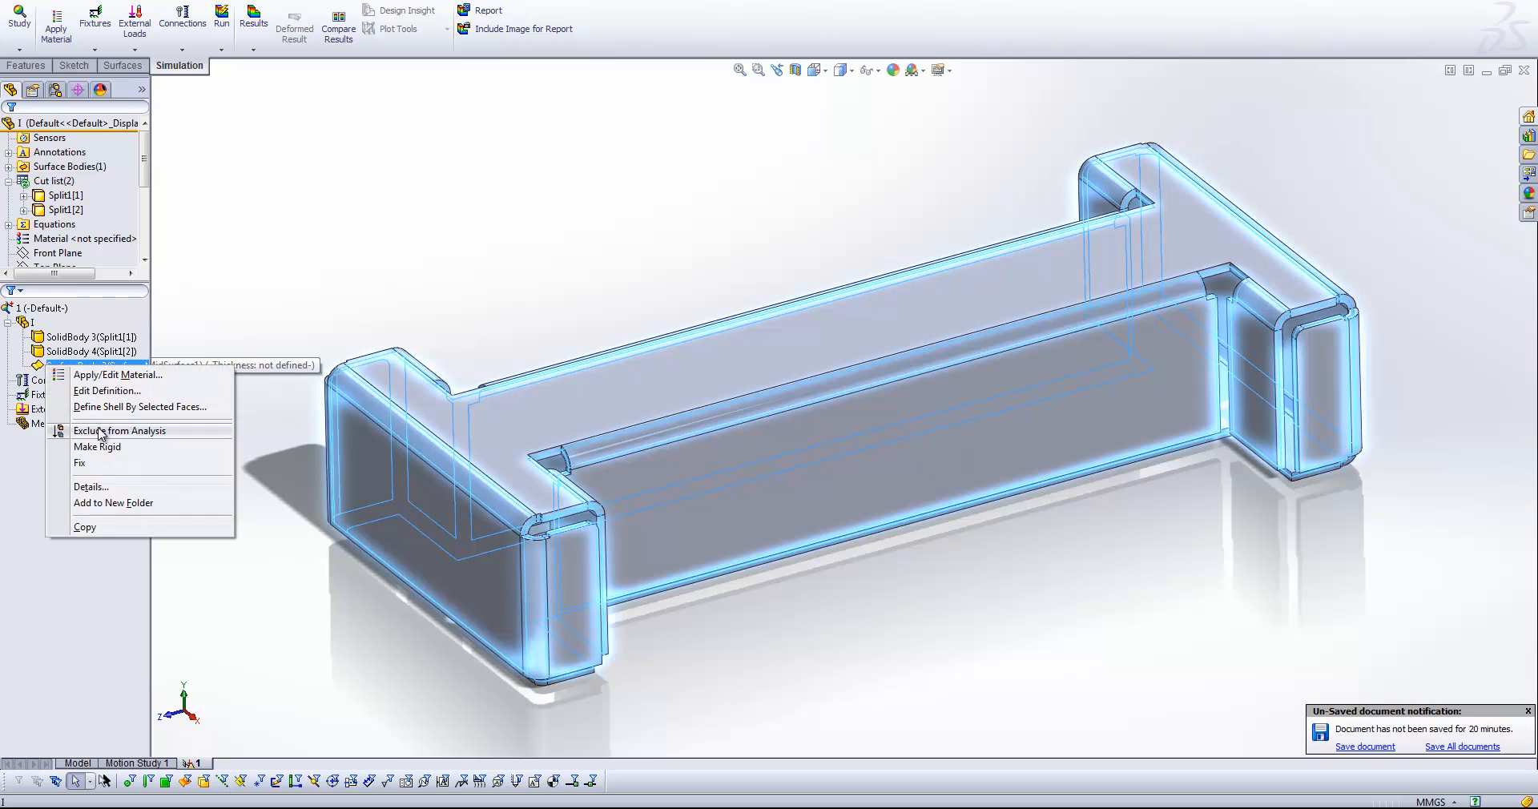
left_click(119, 430)
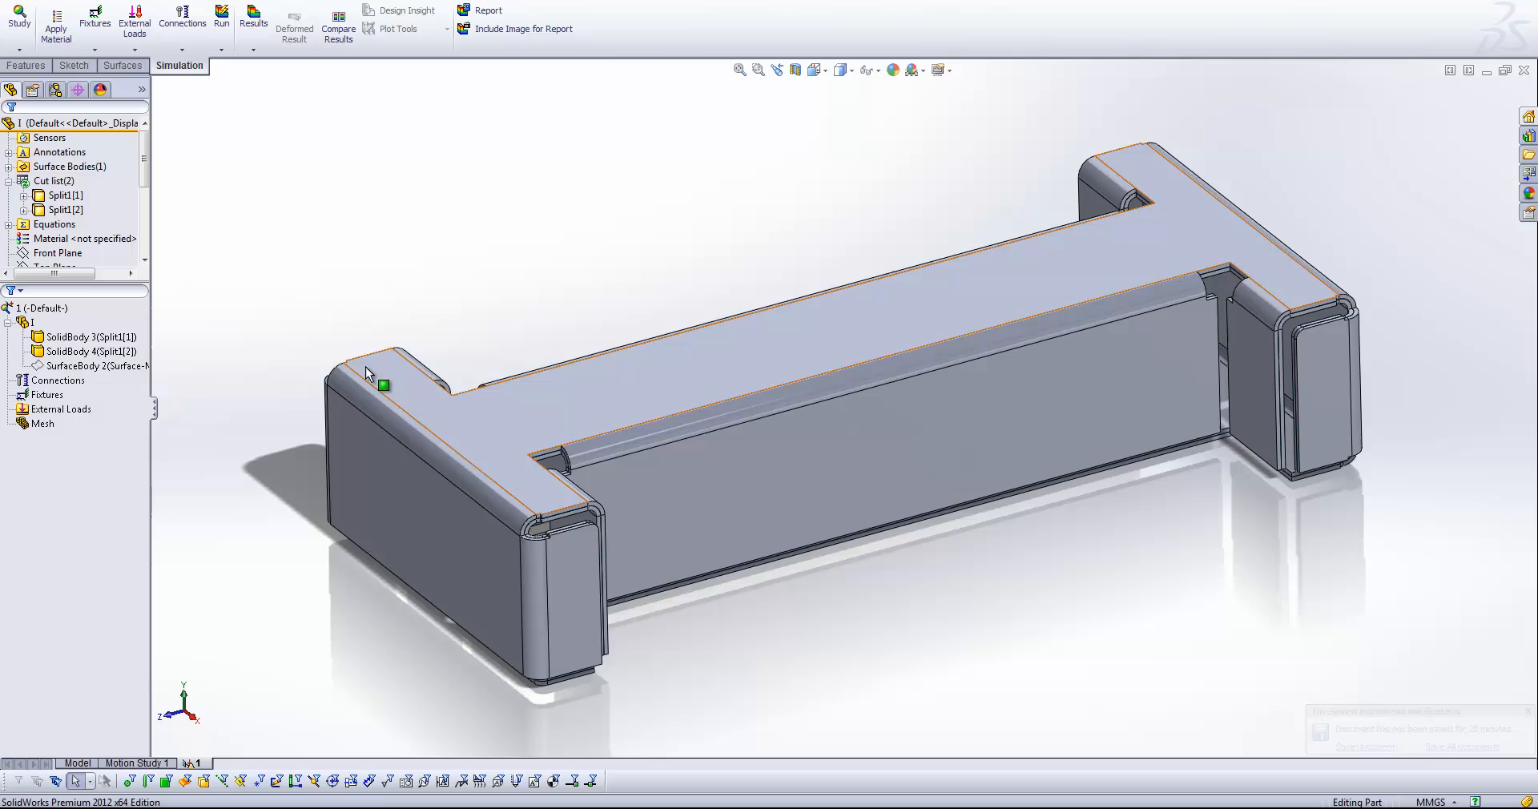
Add a bonded component contact between the split solid bodies.
right_click(57, 381)
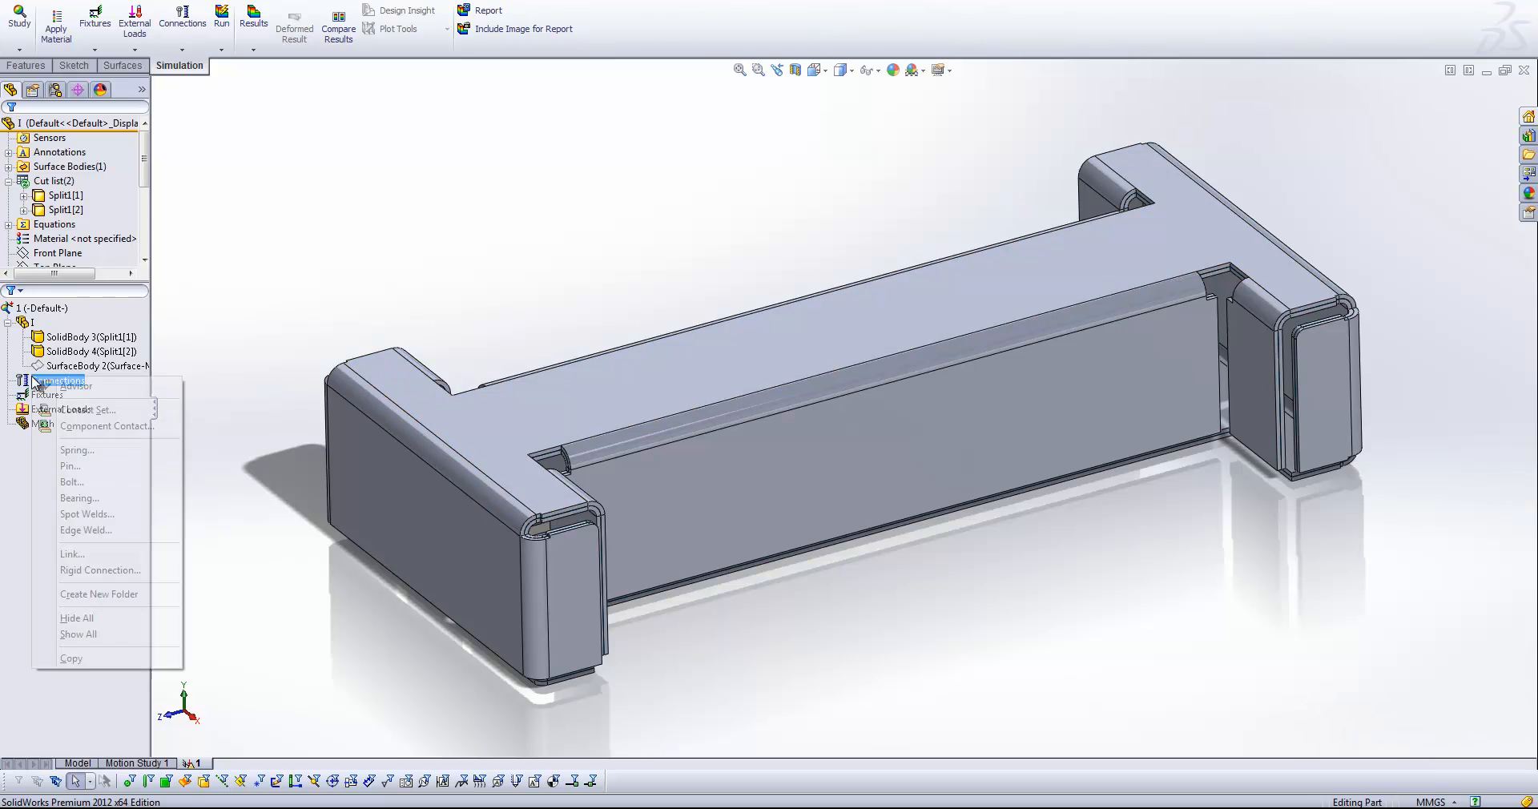
left_click(105, 425)
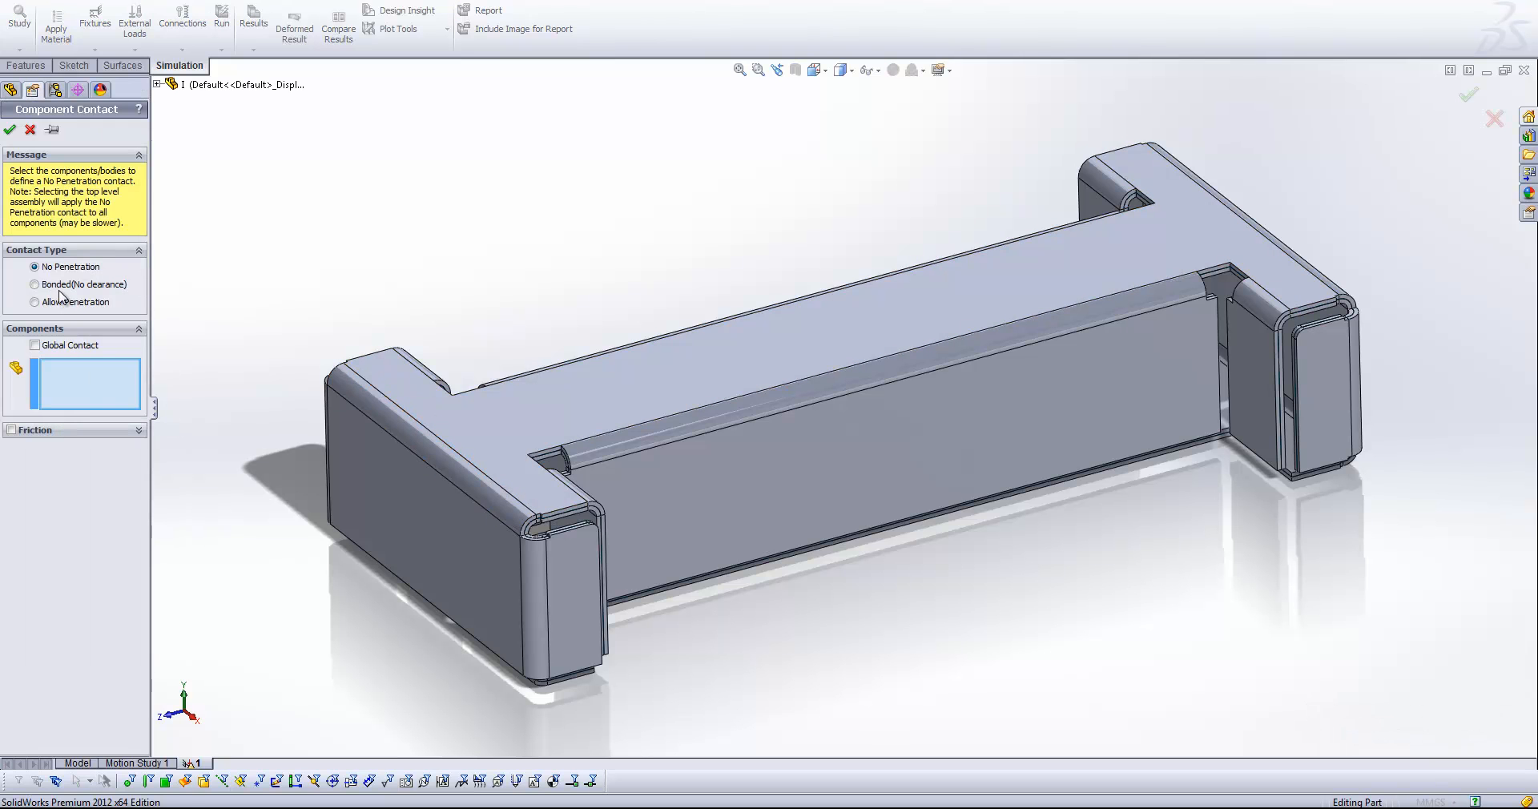
left_click(35, 284)
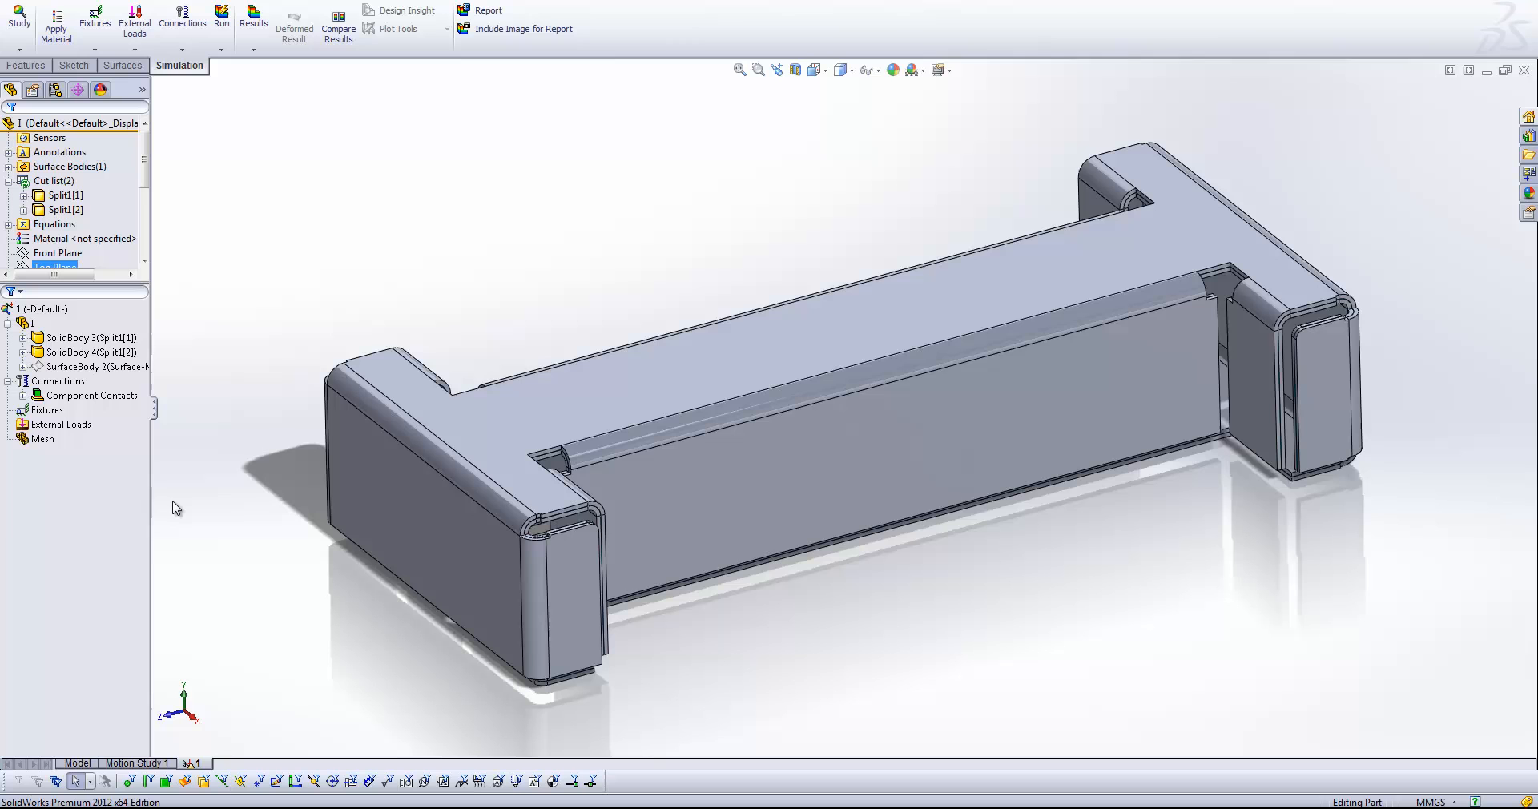
left_click(61, 424)
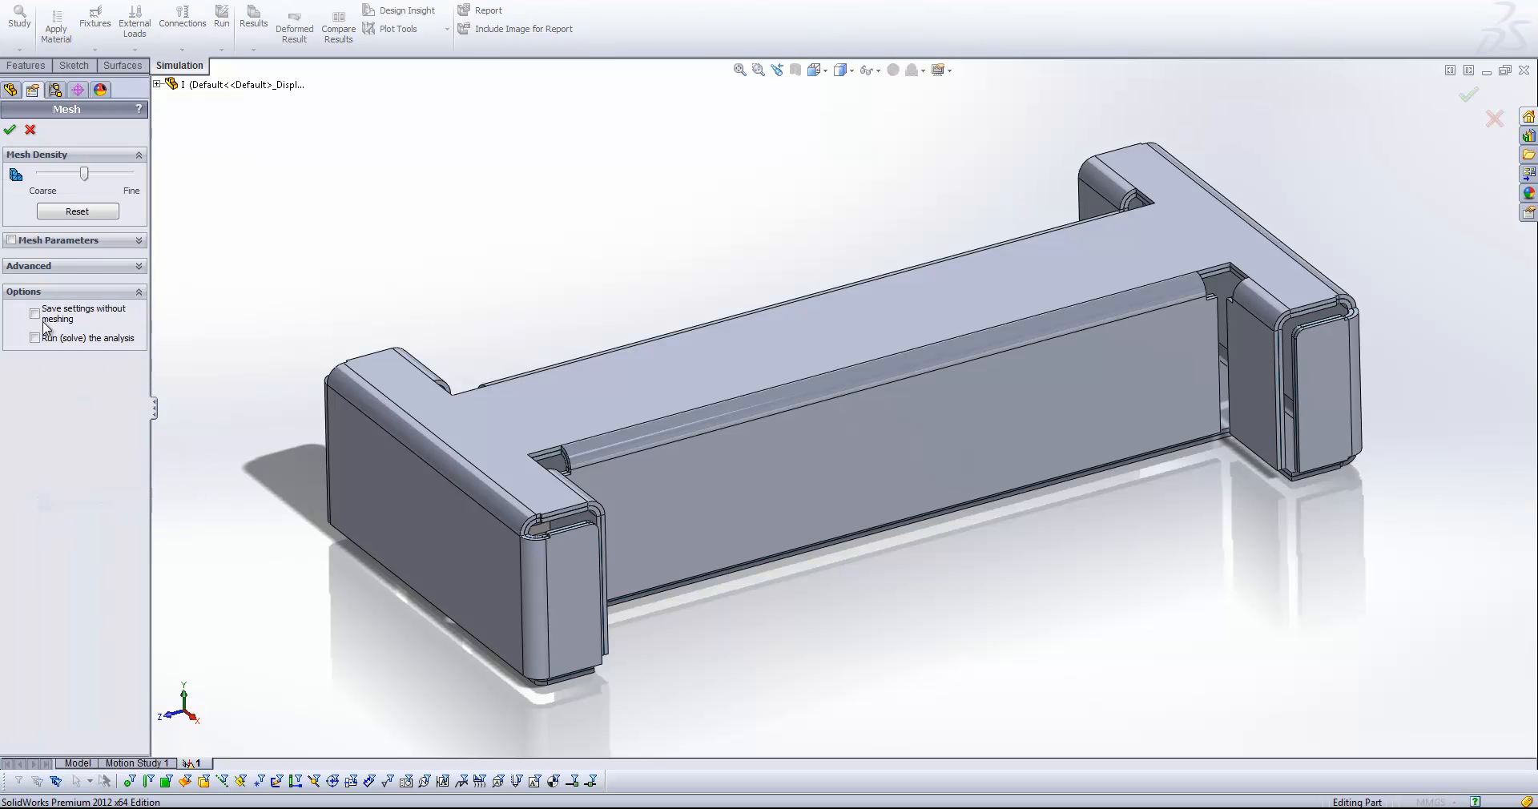
Create the solid mesh with the density slider toward Fine.
left_click(10, 128)
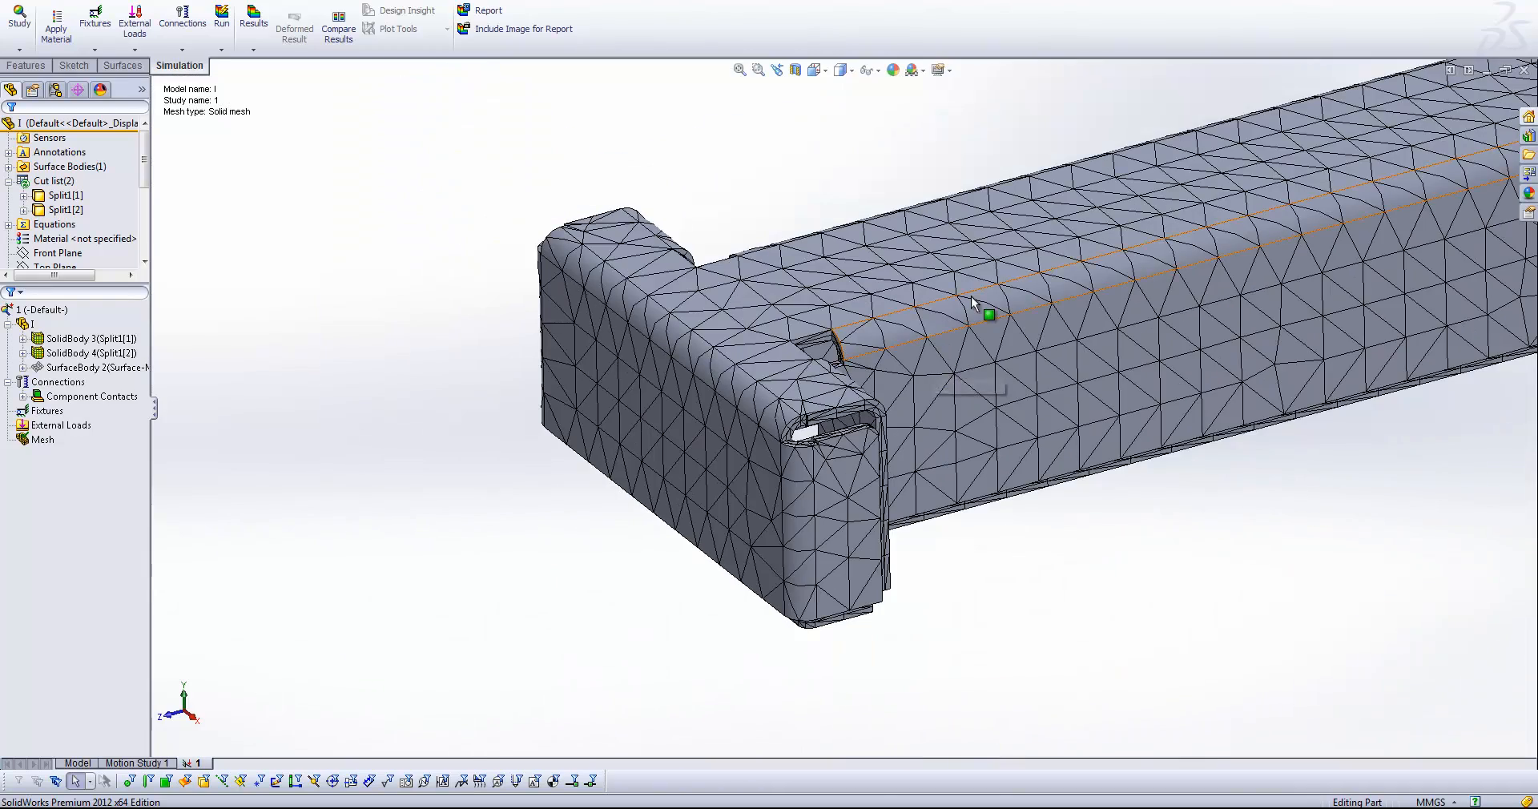
mouse_move(990, 314)
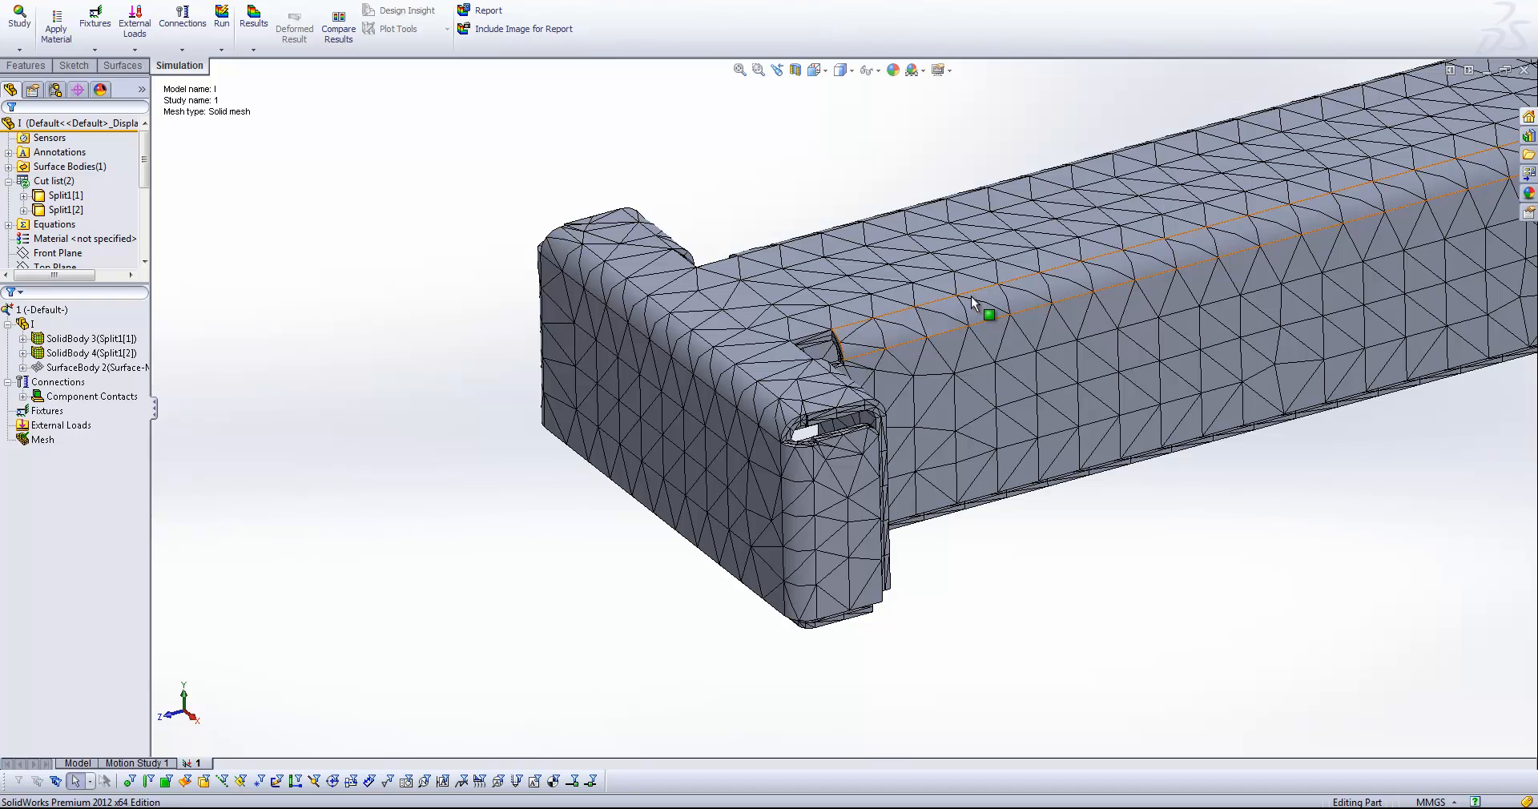
mouse_move(827, 295)
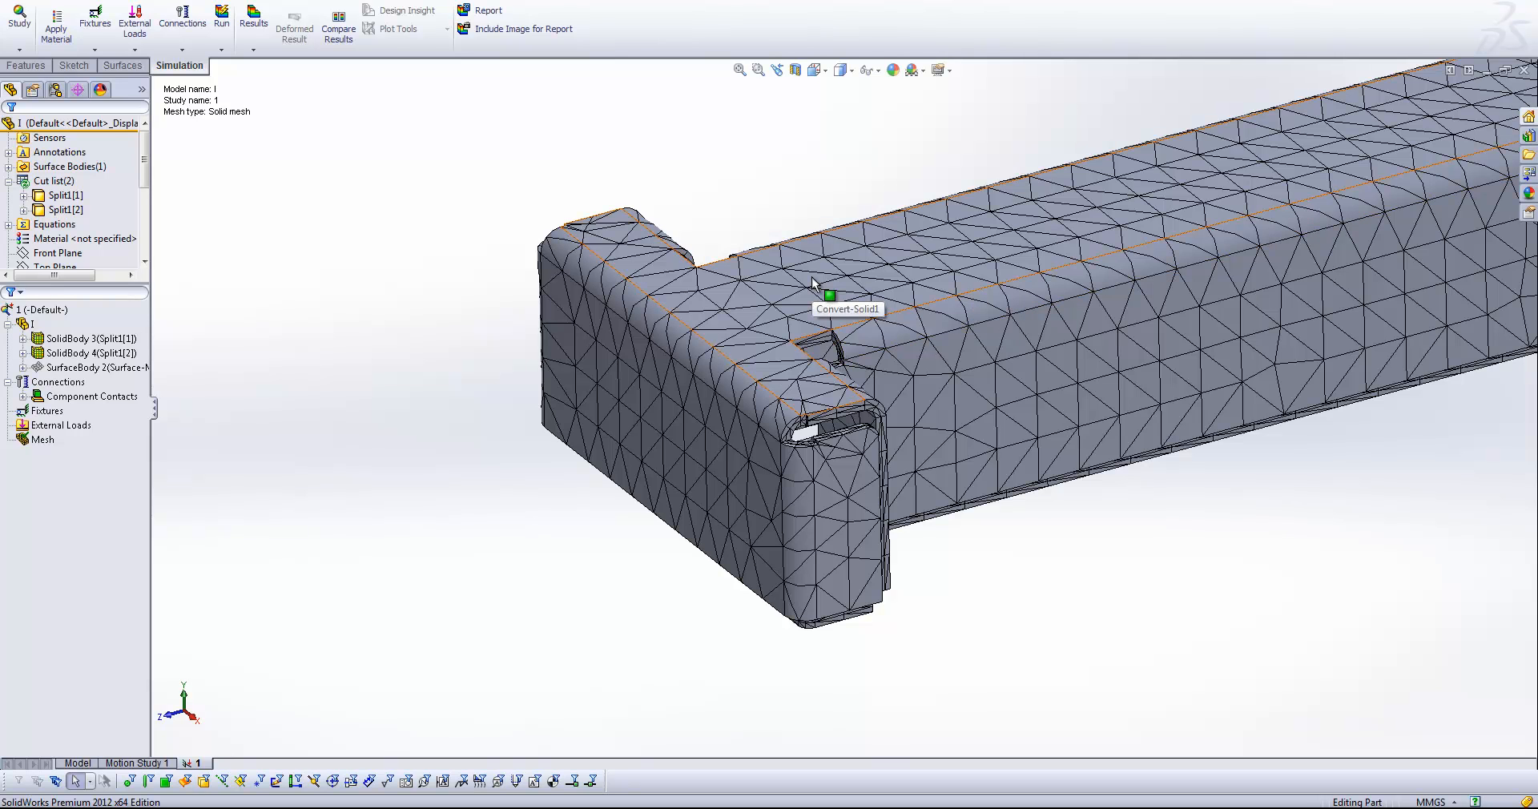